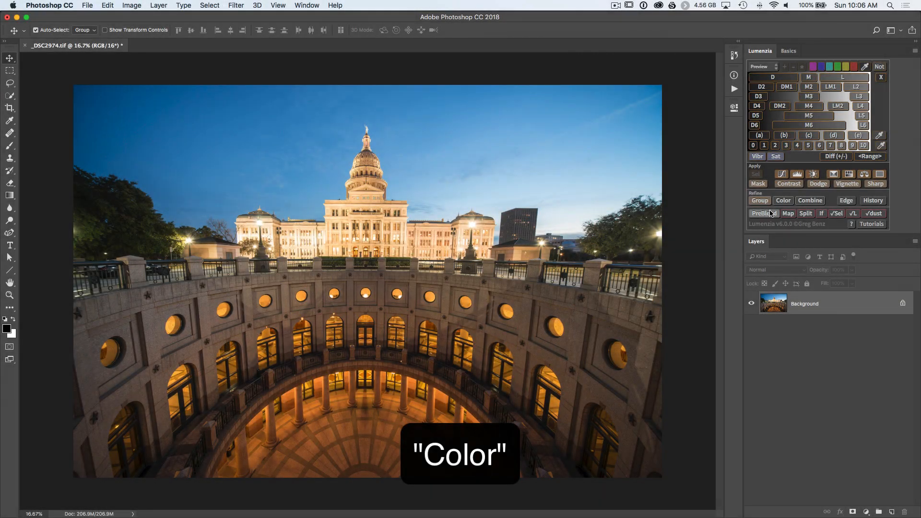
pyautogui.moveTo(783, 200)
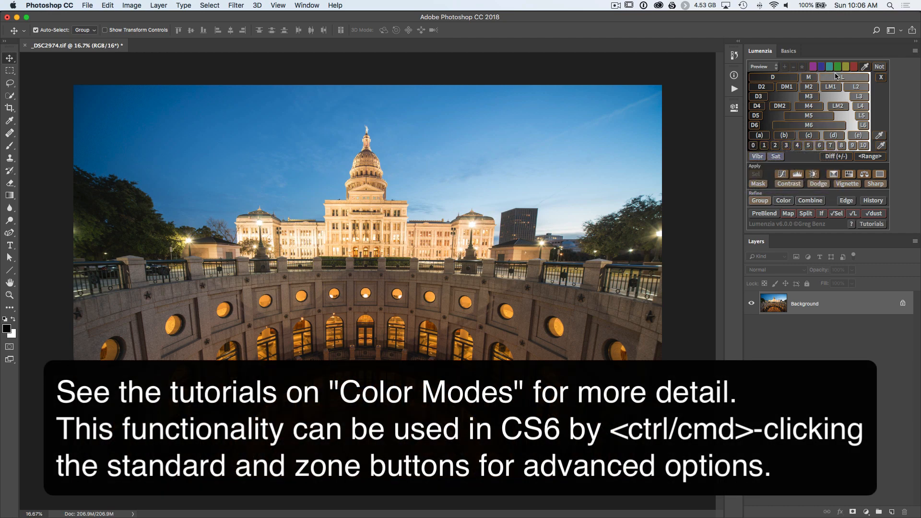
pyautogui.moveTo(838, 66)
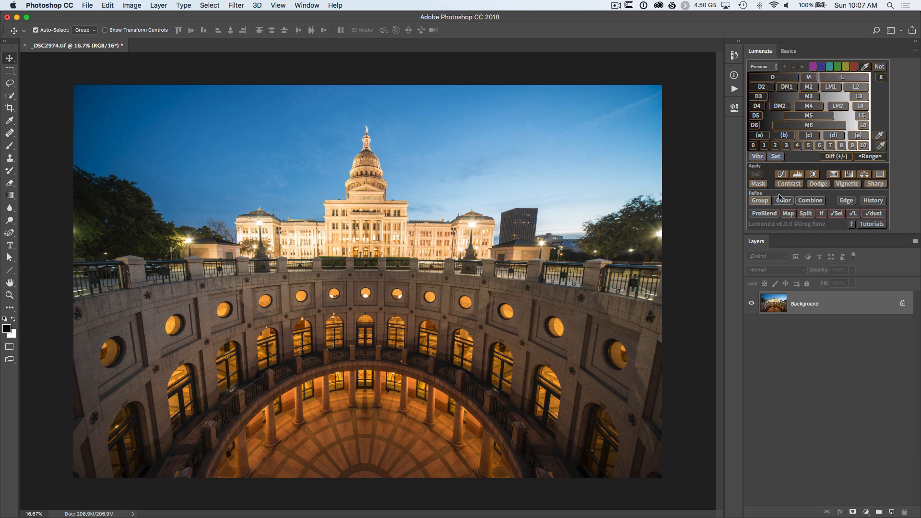
pyautogui.moveTo(784, 200)
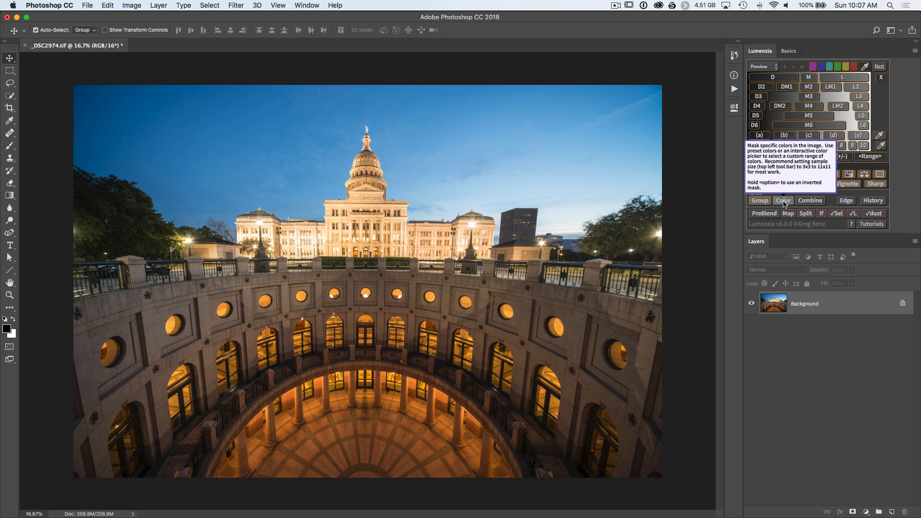
# - Try the colour-based masking choices, ticking the Blue and Green preset colours
pyautogui.click(783, 201)
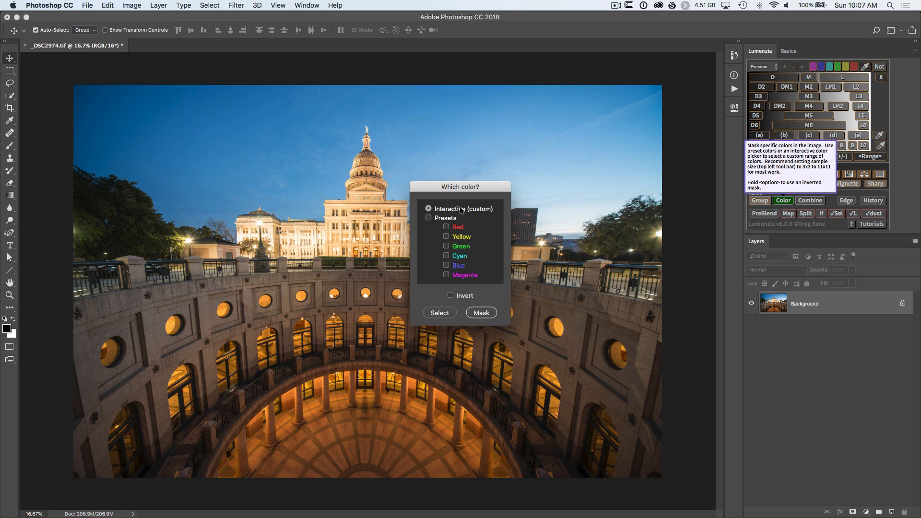
pyautogui.moveTo(463, 210)
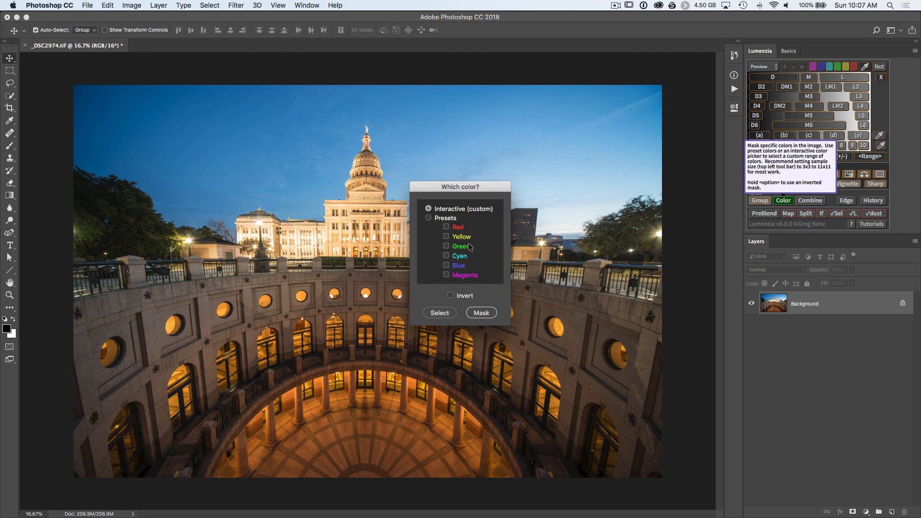
pyautogui.click(446, 265)
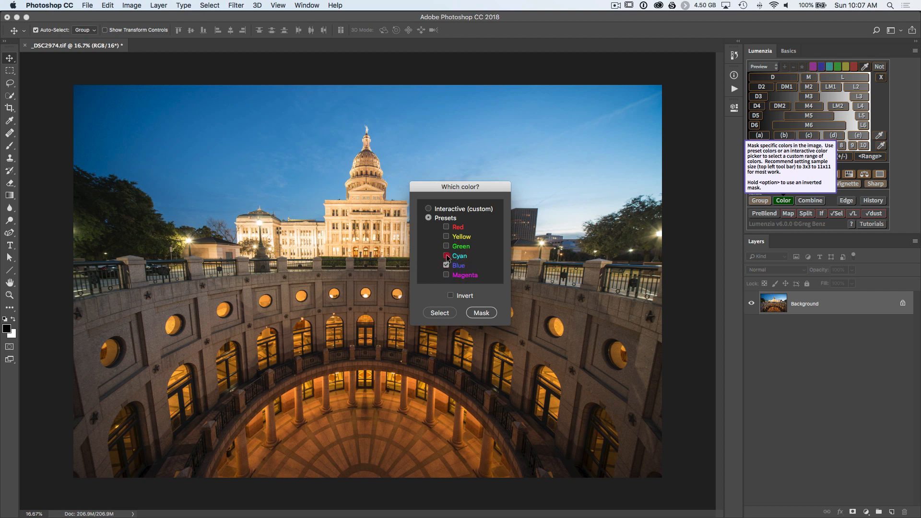
pyautogui.click(446, 245)
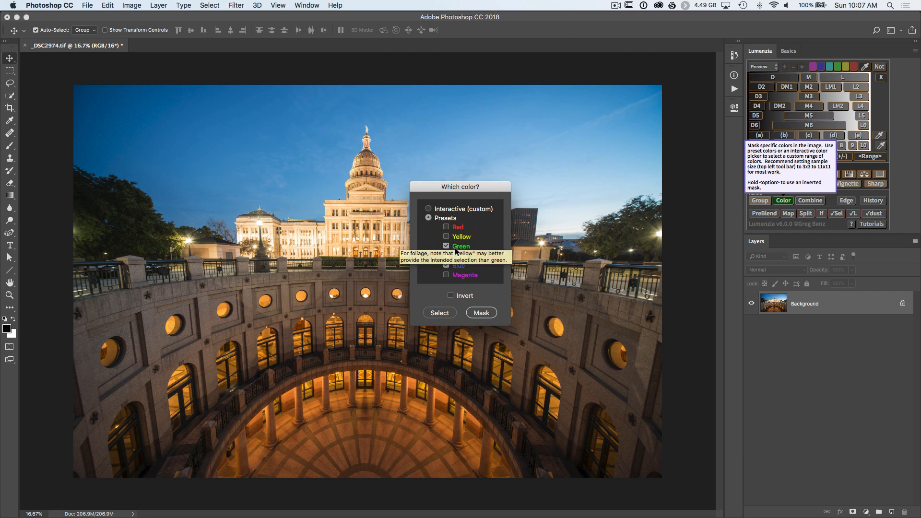
pyautogui.click(446, 264)
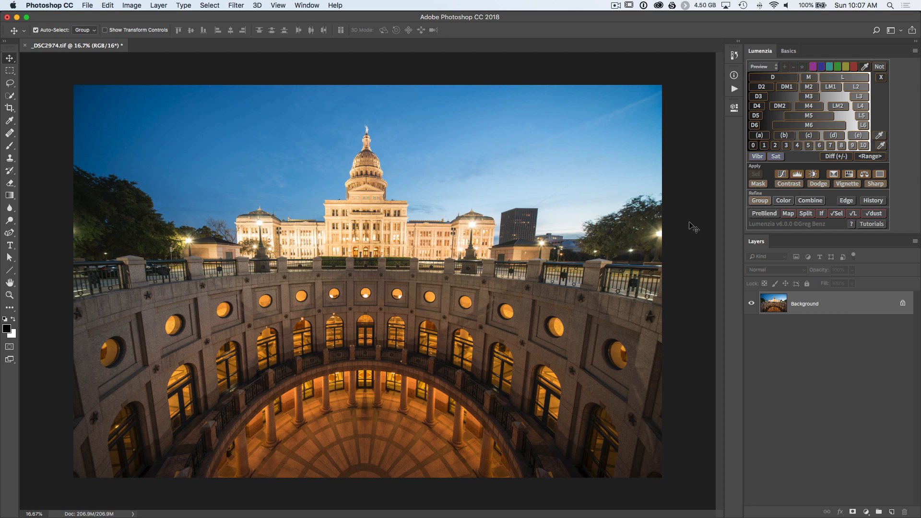
pyautogui.moveTo(234, 140)
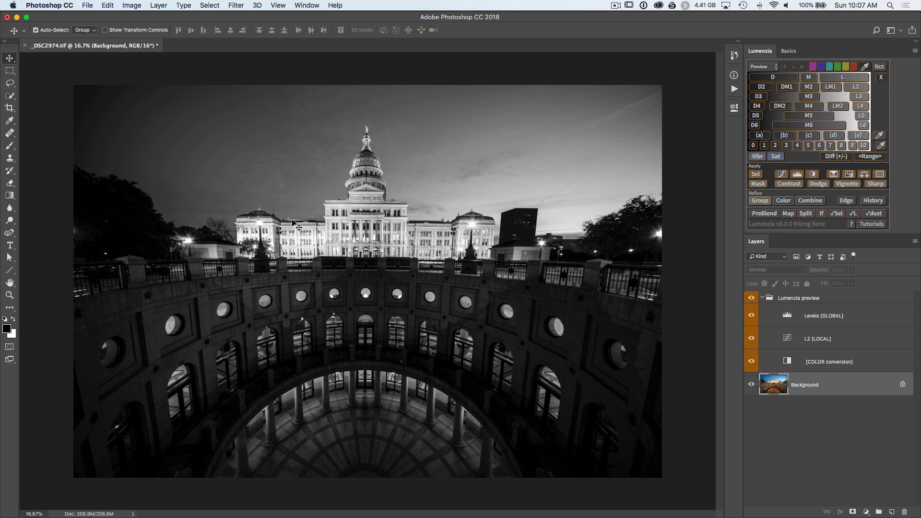
# - Narrow the Lumenzia preview to the L3 brights, then hide the preview group to see the colour photo
pyautogui.click(860, 96)
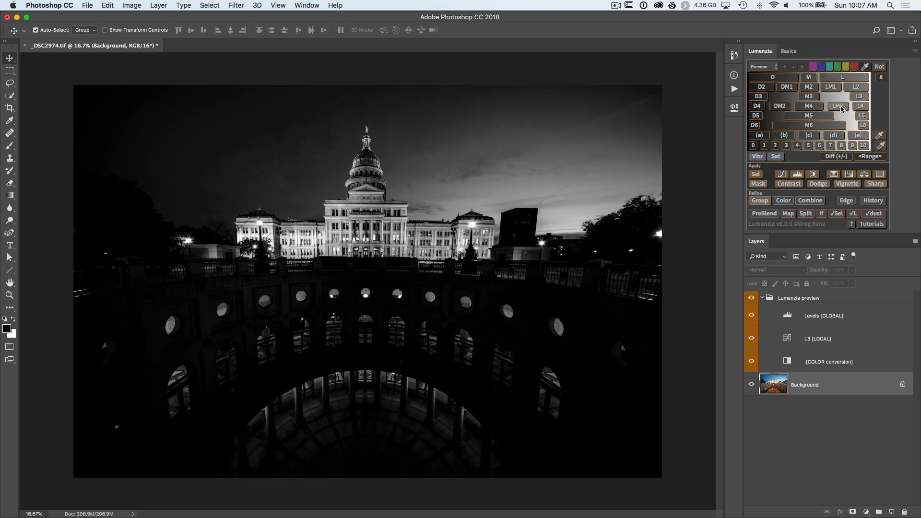
pyautogui.click(836, 105)
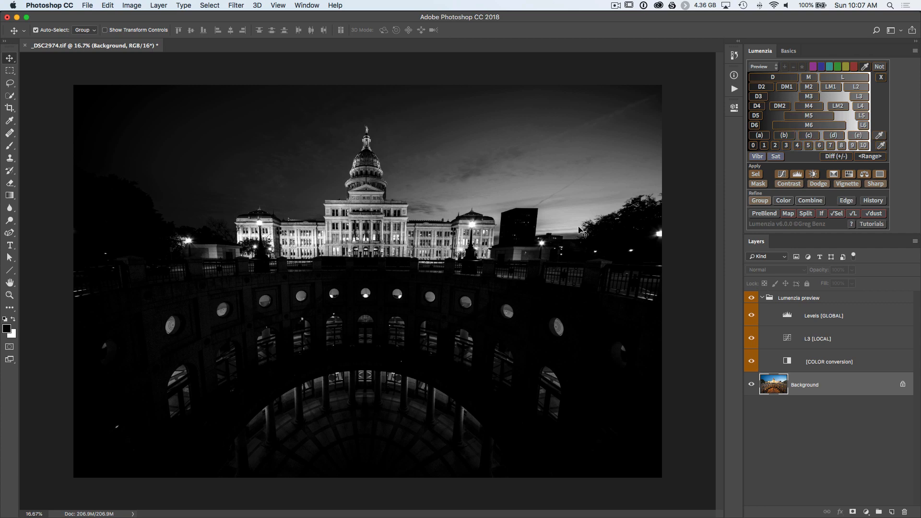
pyautogui.moveTo(451, 221)
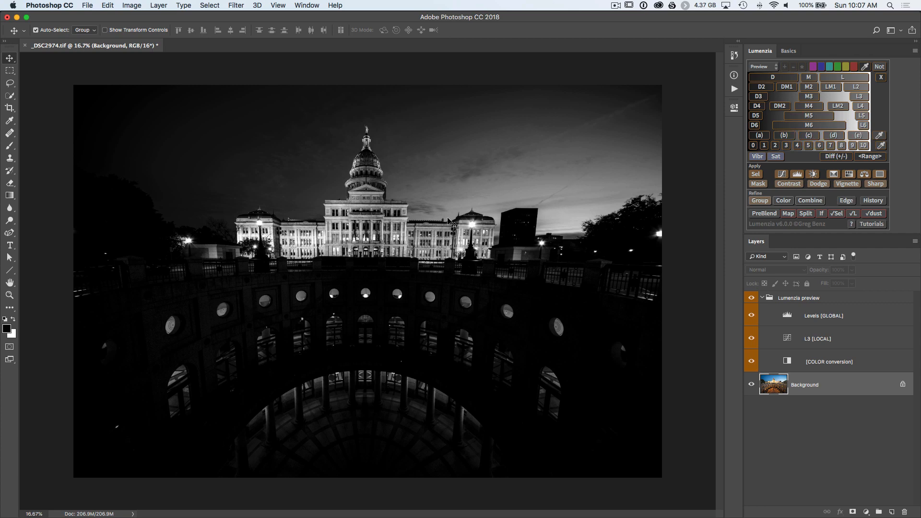
pyautogui.moveTo(630, 272)
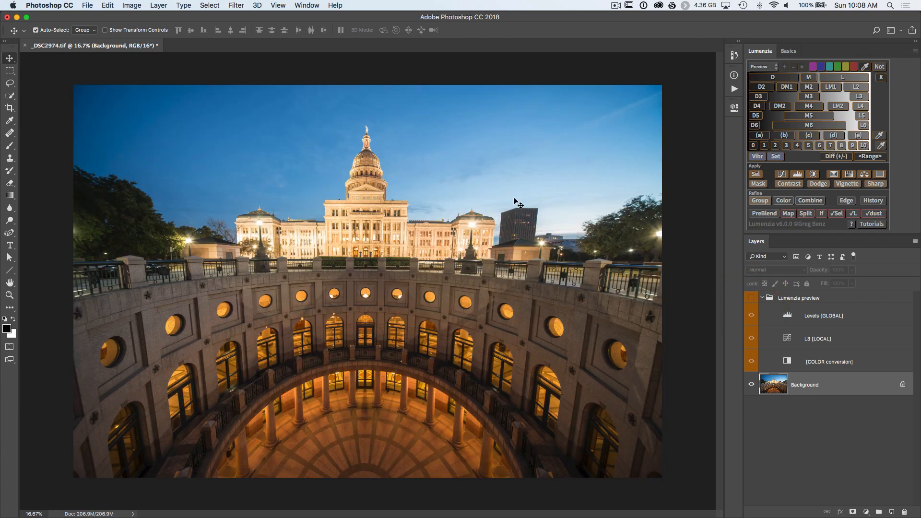
pyautogui.moveTo(495, 189)
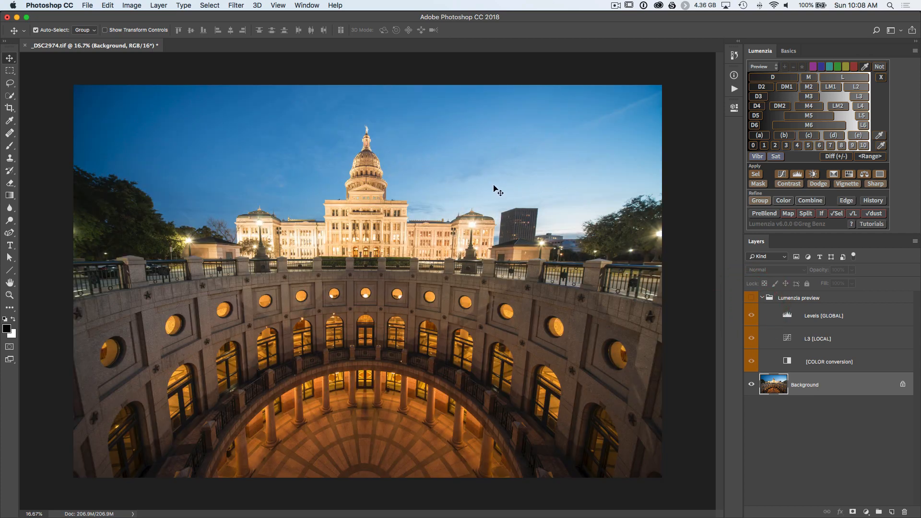
pyautogui.moveTo(402, 247)
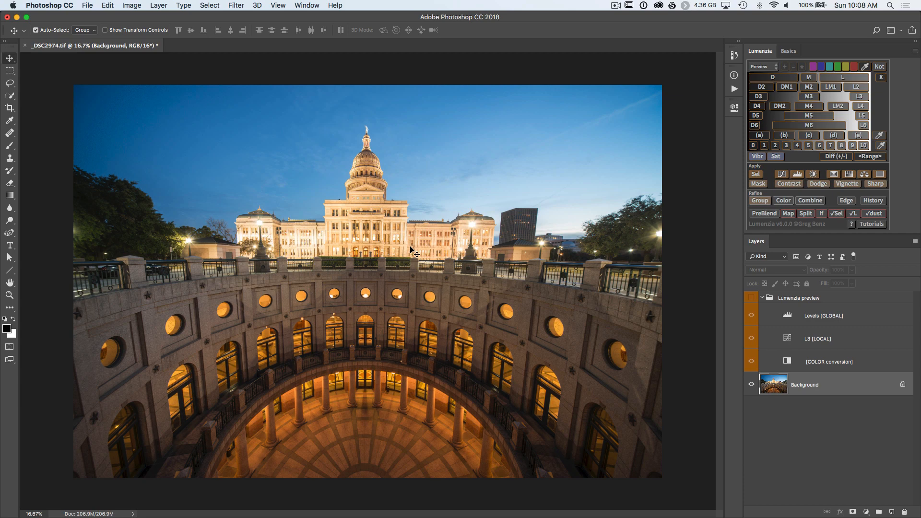
# - Turn the L3 preview into a Brightness/Contrast adjustment and lower Brightness to darken the sky
pyautogui.click(750, 298)
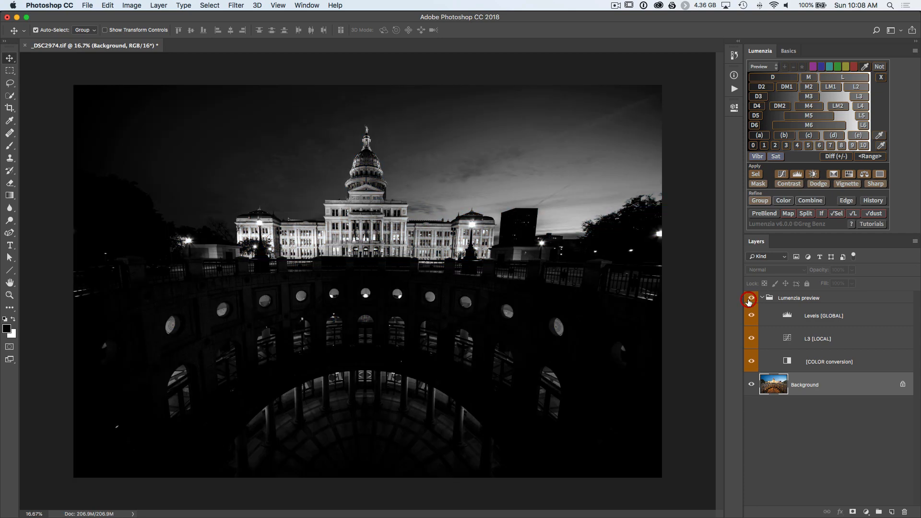
pyautogui.moveTo(750, 297)
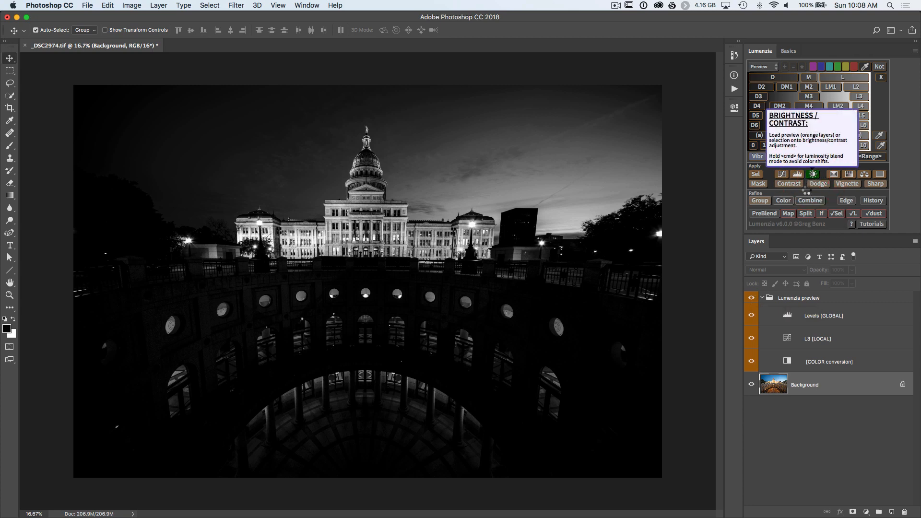
pyautogui.click(788, 183)
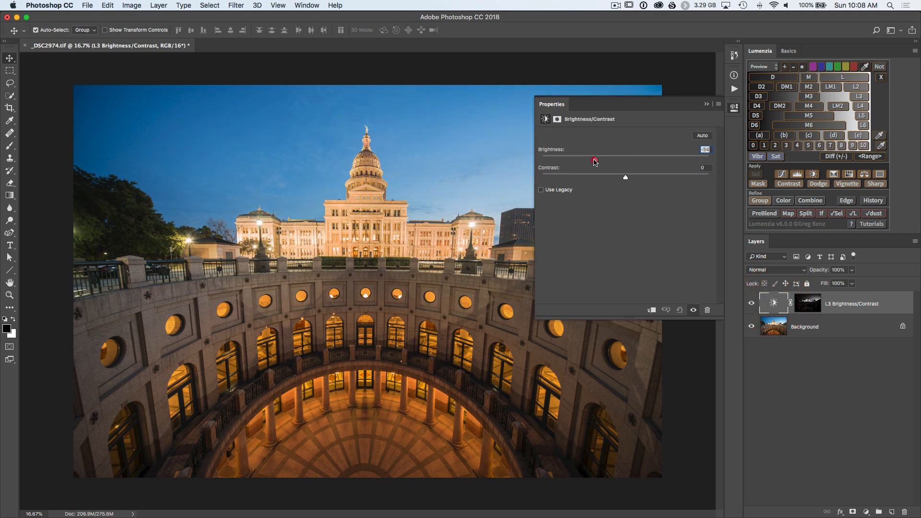
pyautogui.moveTo(595, 160); pyautogui.dragTo(585, 160)
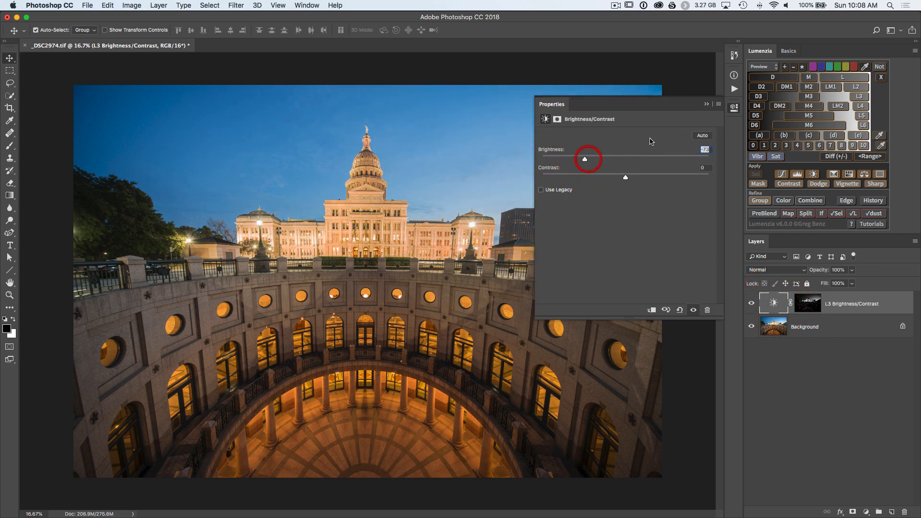
# - Compare the darkening by hiding and showing the layer, then view its mask on its own
pyautogui.click(750, 302)
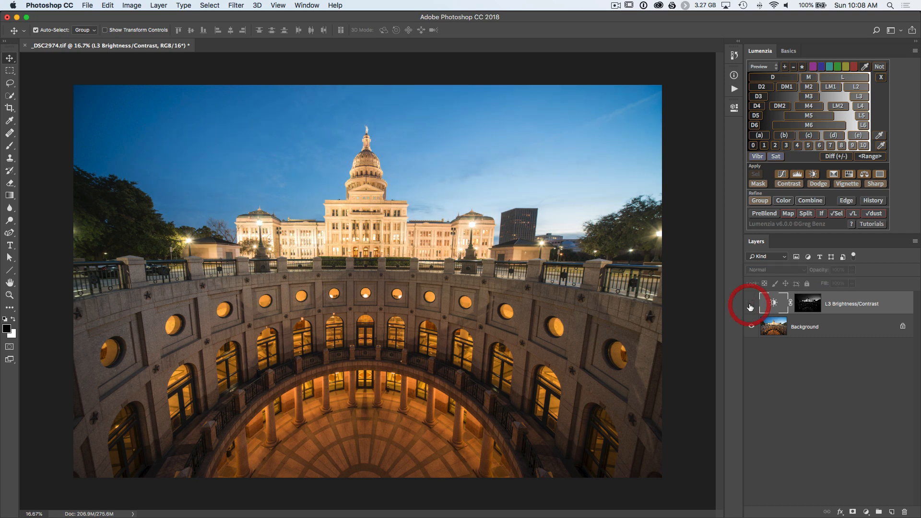
pyautogui.click(751, 303)
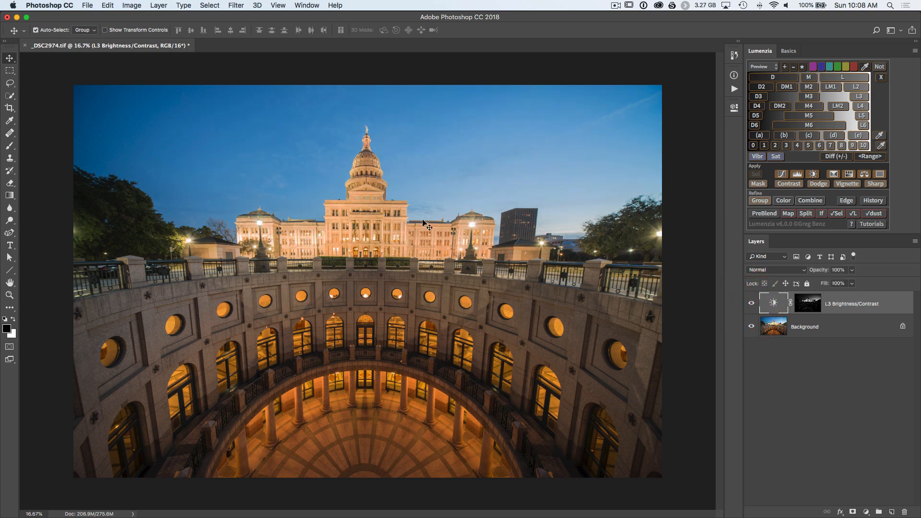
pyautogui.moveTo(747, 288)
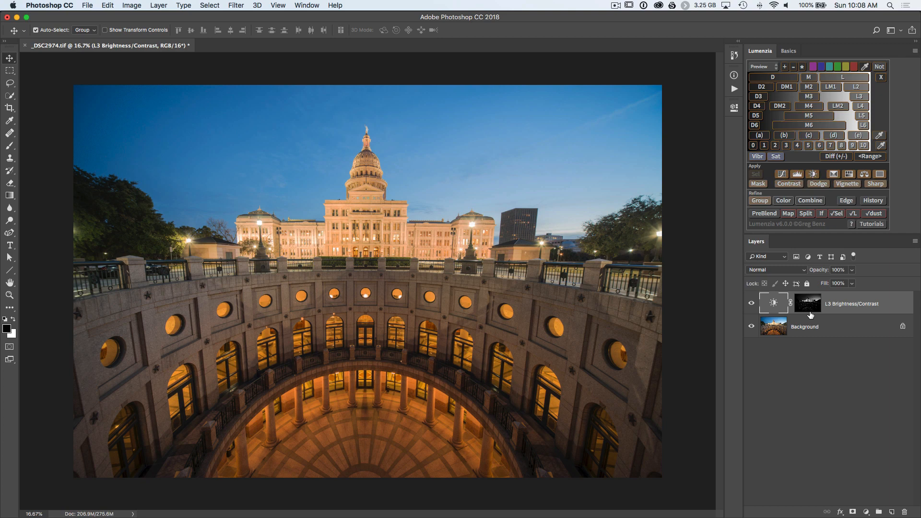
pyautogui.click(807, 303)
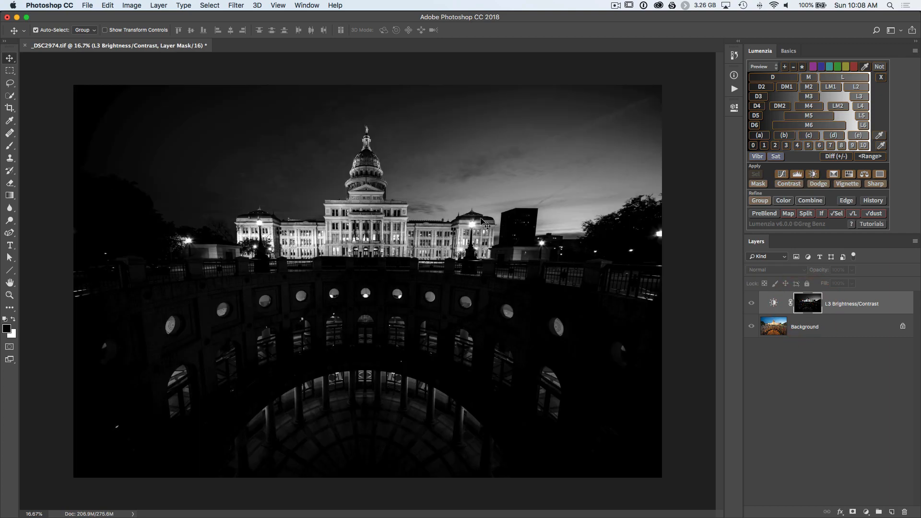
pyautogui.moveTo(445, 232)
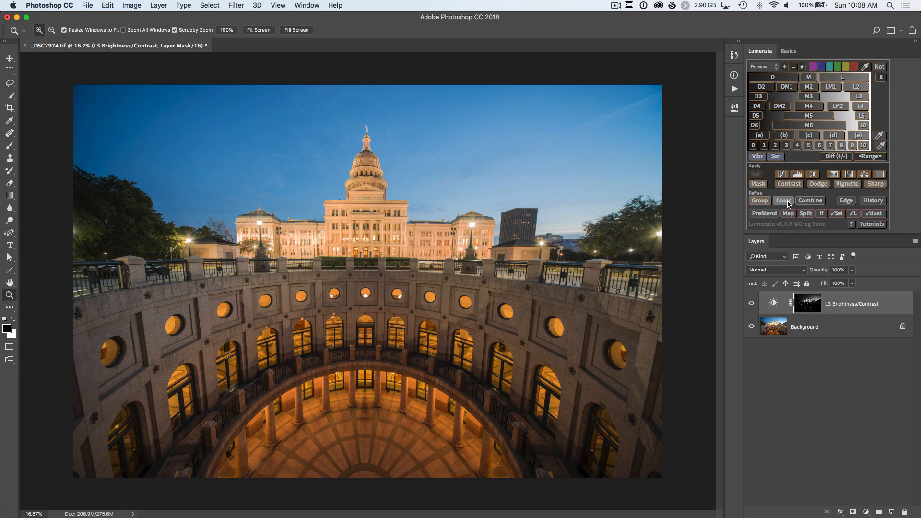
# - Build a Cyan and Blue preset colour mask group around the Brightness/Contrast layer
pyautogui.click(783, 201)
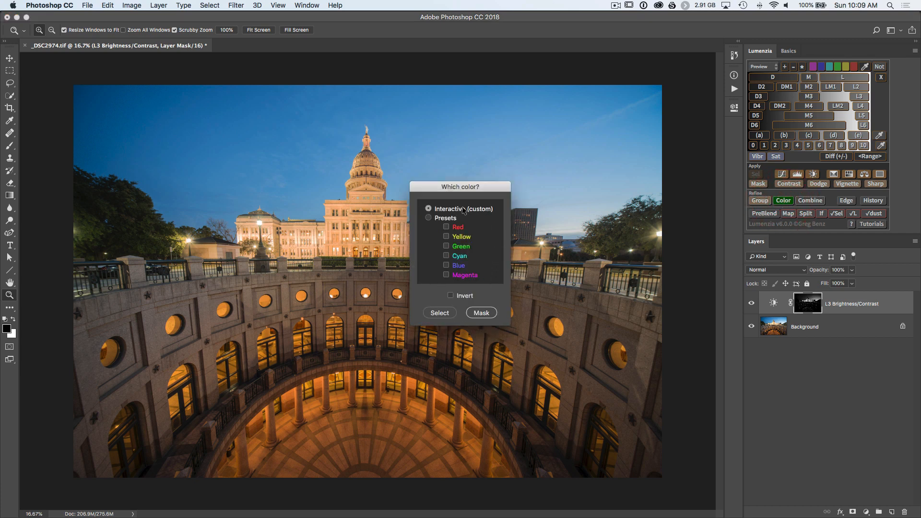
pyautogui.moveTo(464, 208)
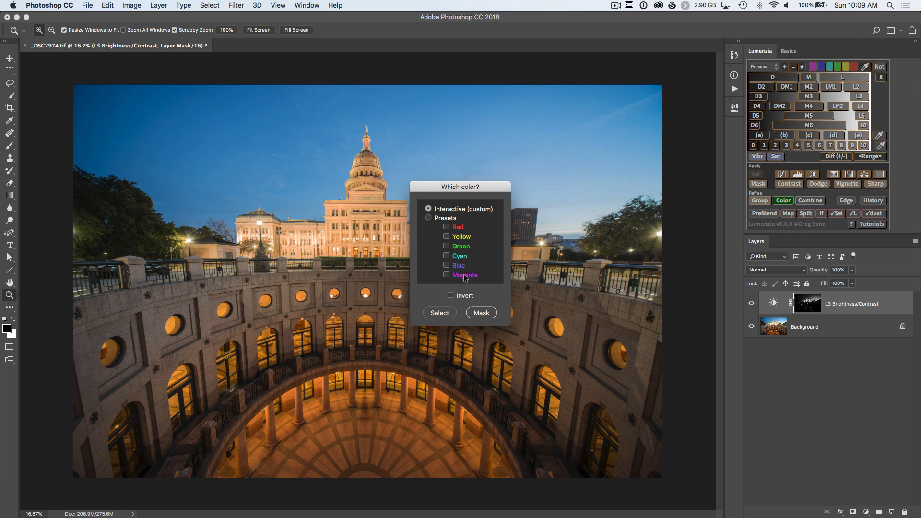
pyautogui.moveTo(549, 192)
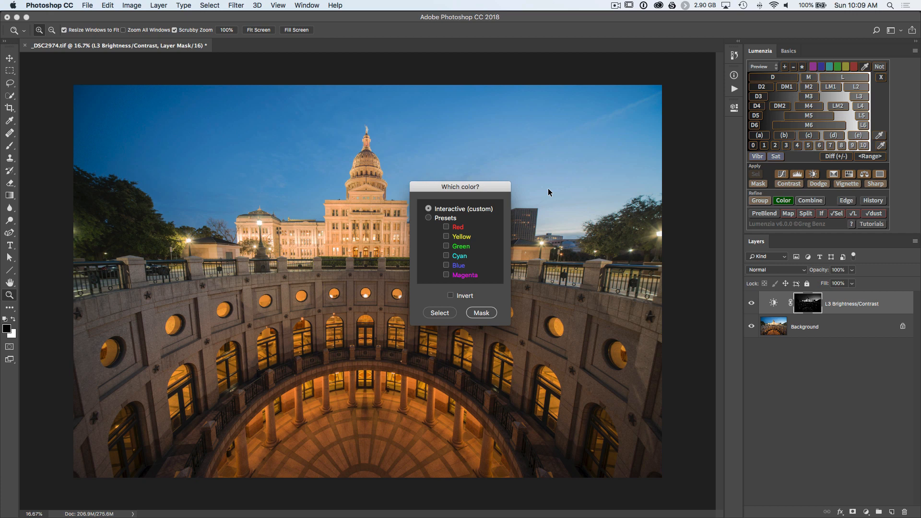
pyautogui.click(446, 255)
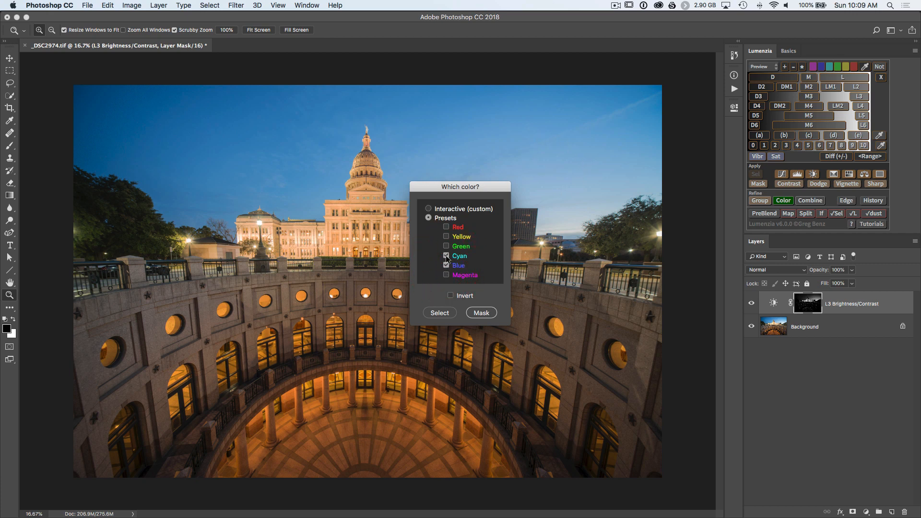
pyautogui.click(446, 255)
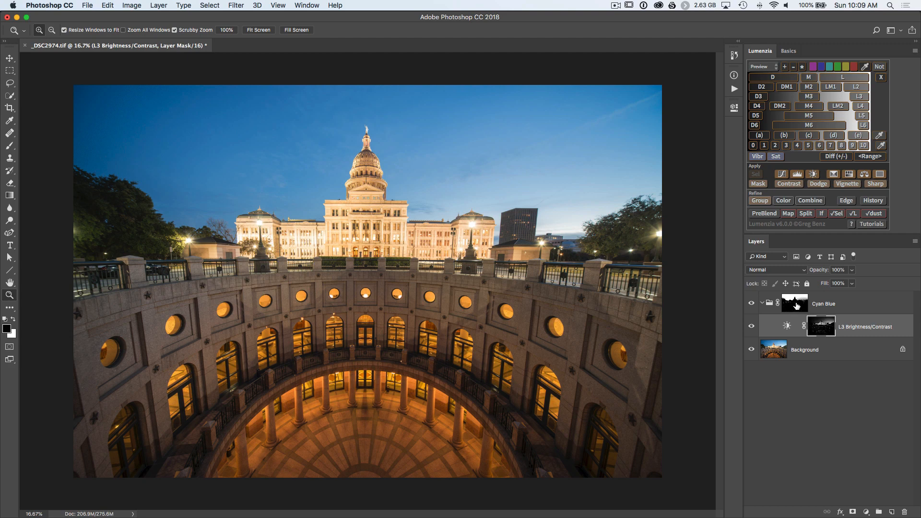
pyautogui.click(795, 303)
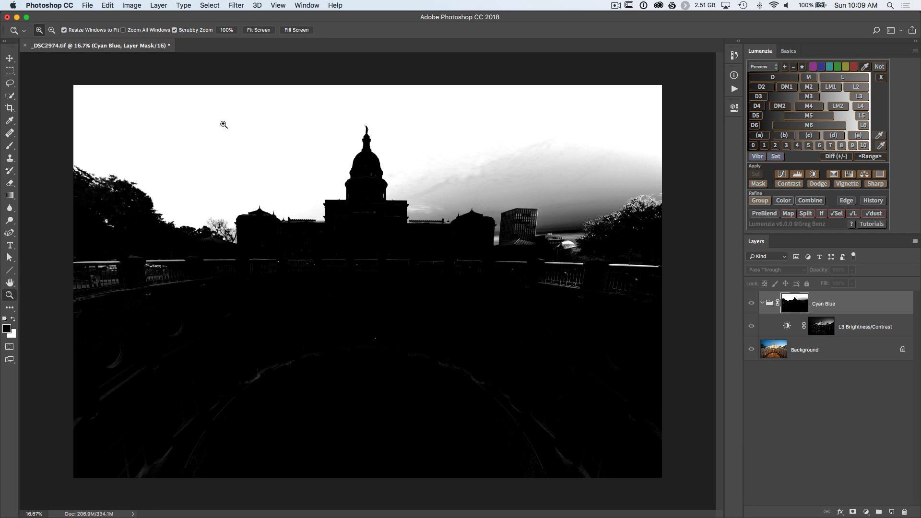
pyautogui.moveTo(504, 119)
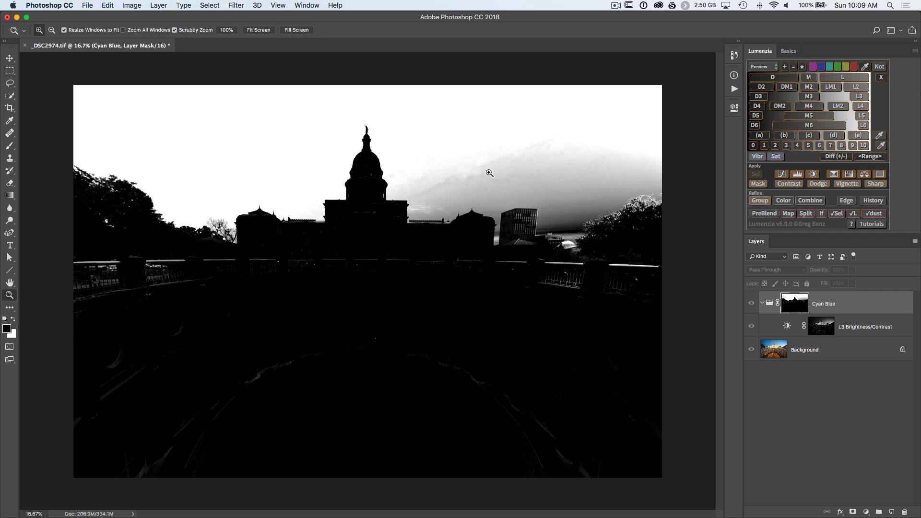
pyautogui.moveTo(581, 187)
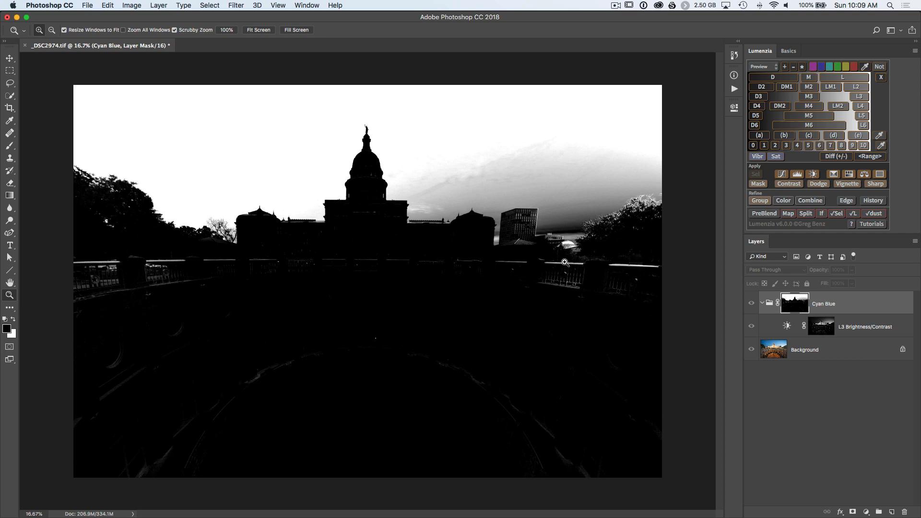
pyautogui.moveTo(179, 258)
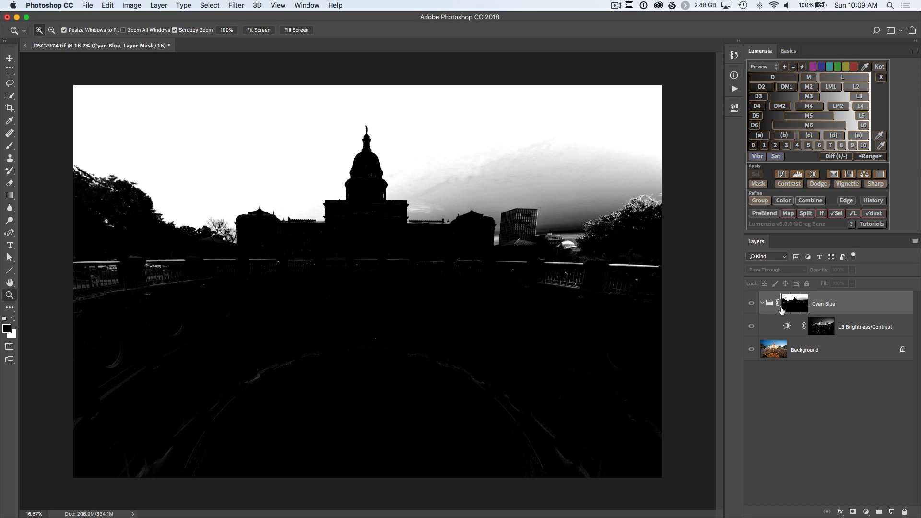
pyautogui.click(750, 303)
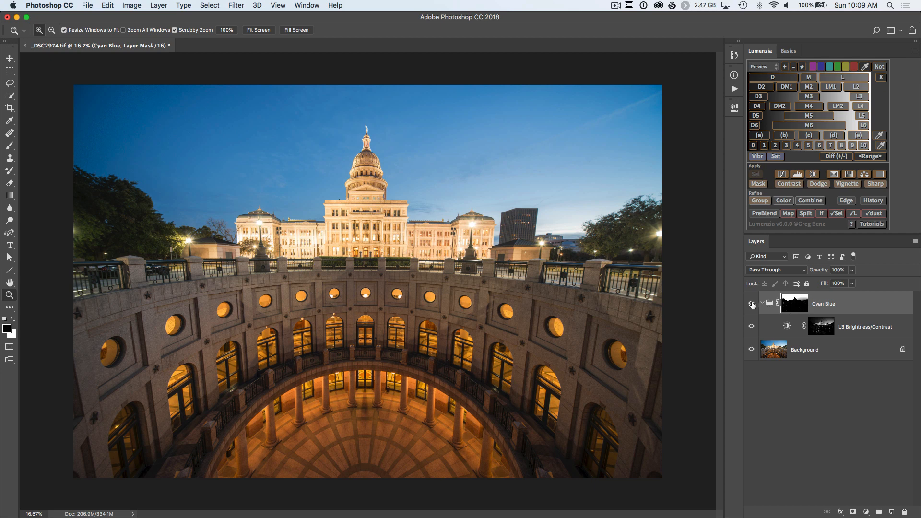
pyautogui.click(751, 305)
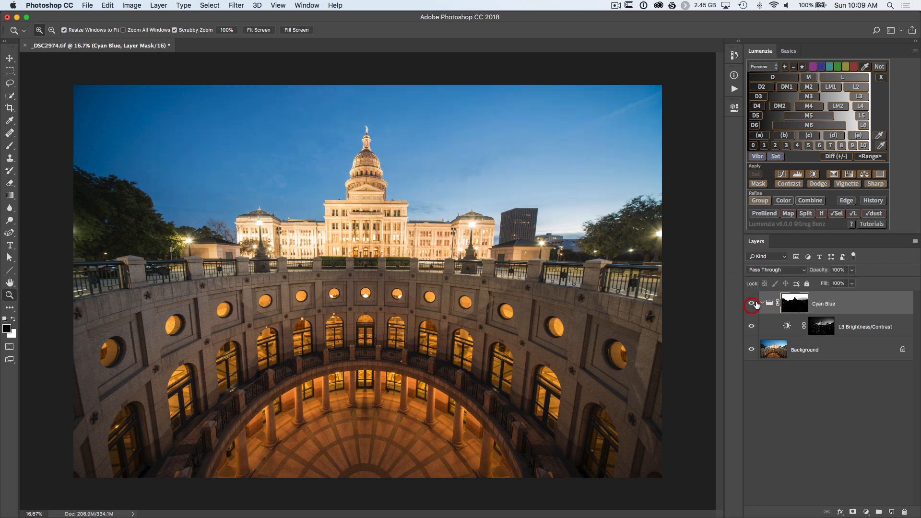
pyautogui.click(751, 303)
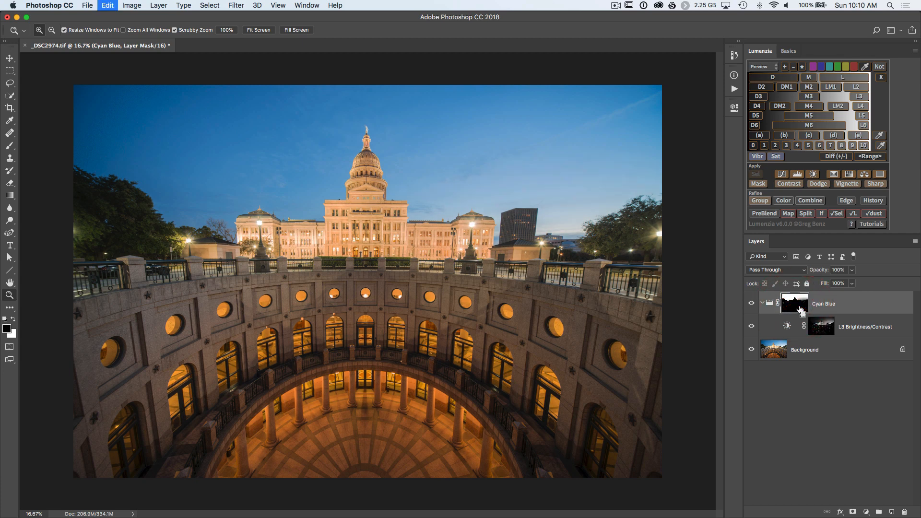
pyautogui.click(795, 303)
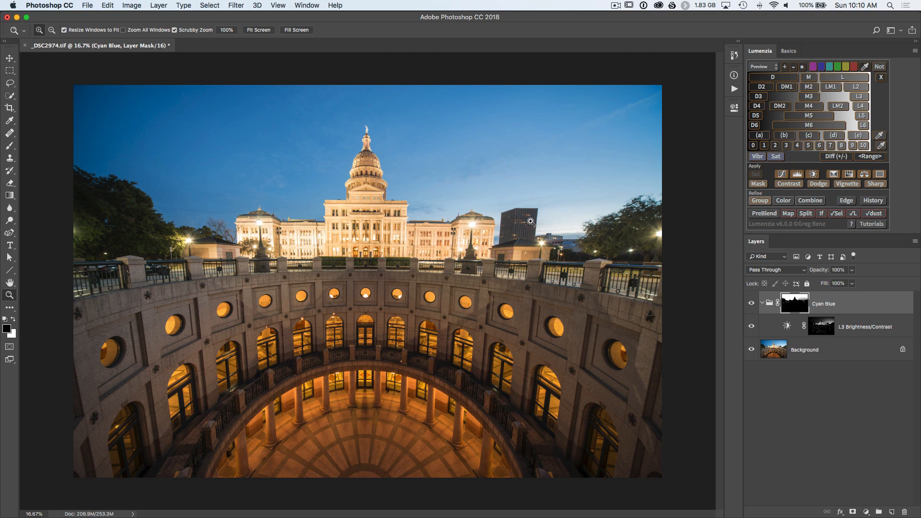
pyautogui.moveTo(793, 303)
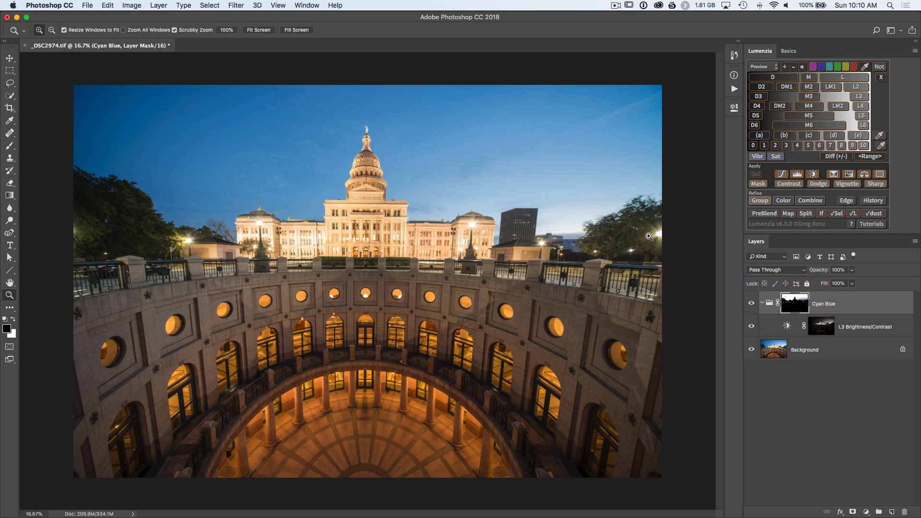
pyautogui.moveTo(534, 203)
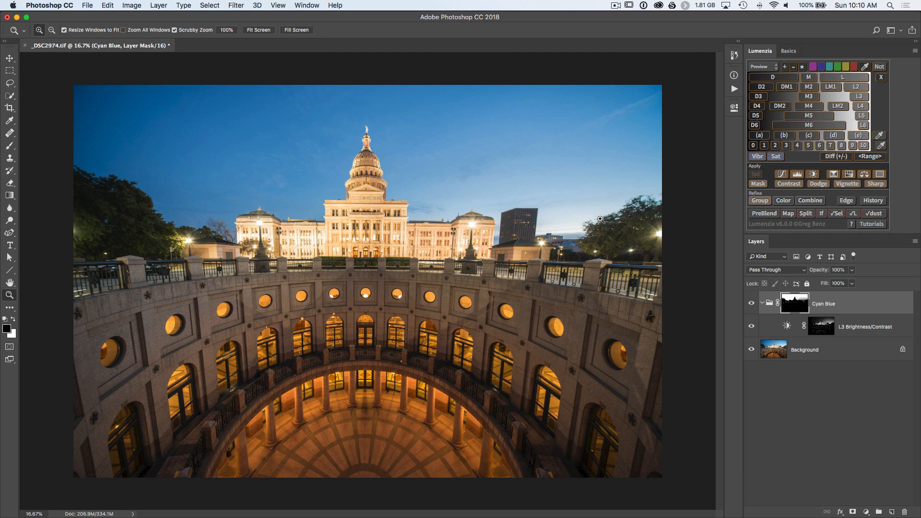
# - View the Cyan Blue group mask alone, pick Dodge (Highlights, 4%) in Basics, then remove the group
pyautogui.click(794, 308)
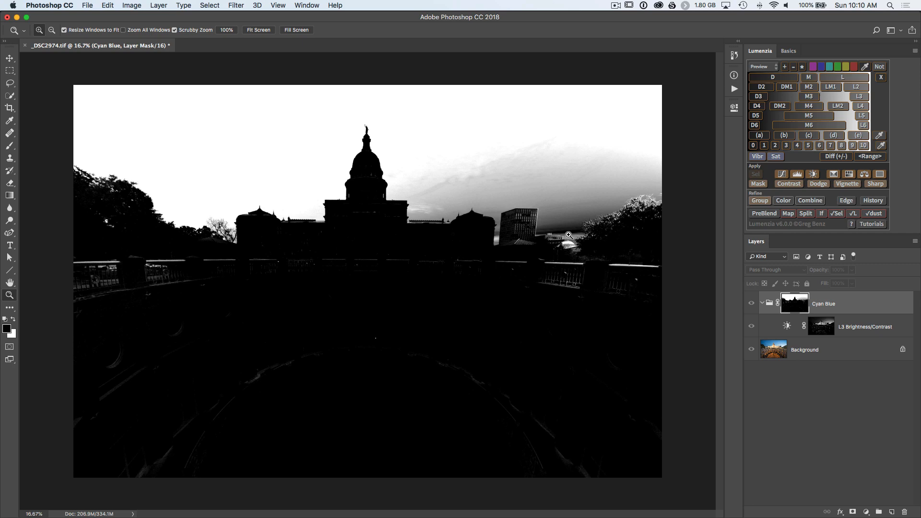
pyautogui.moveTo(603, 234)
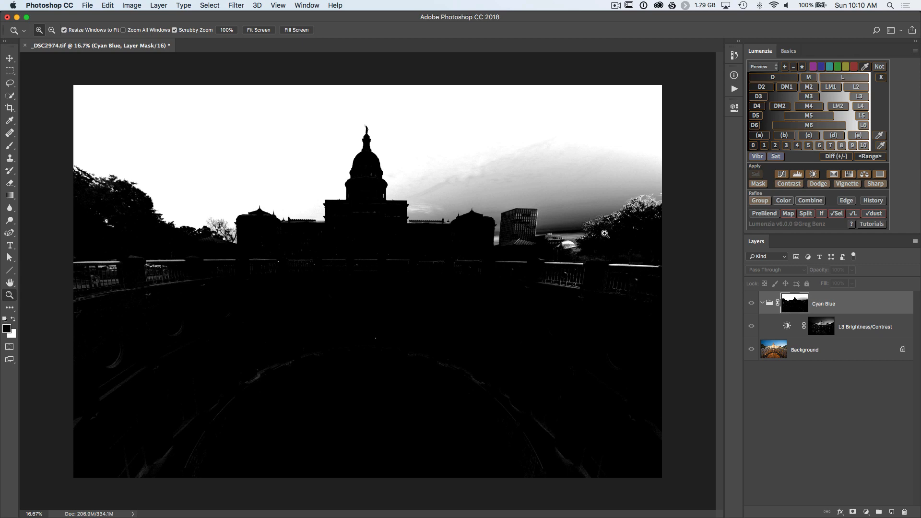
pyautogui.moveTo(606, 236)
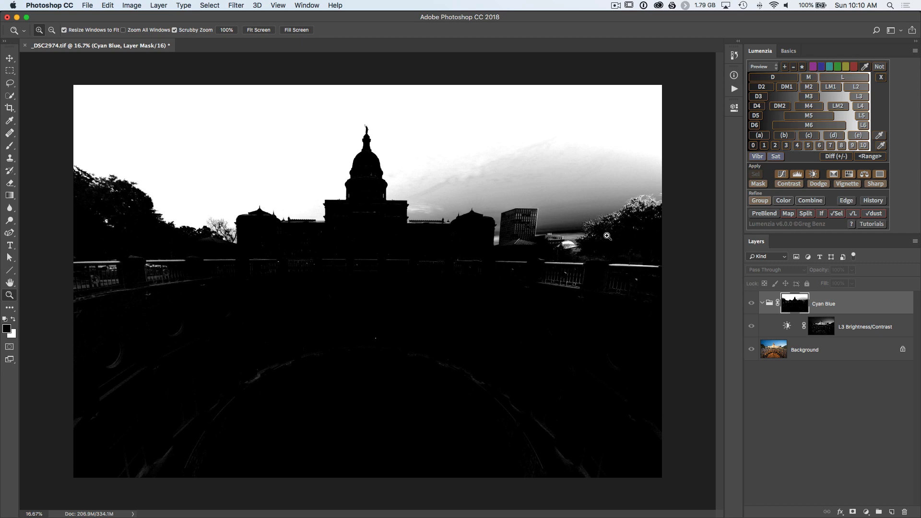
pyautogui.click(788, 50)
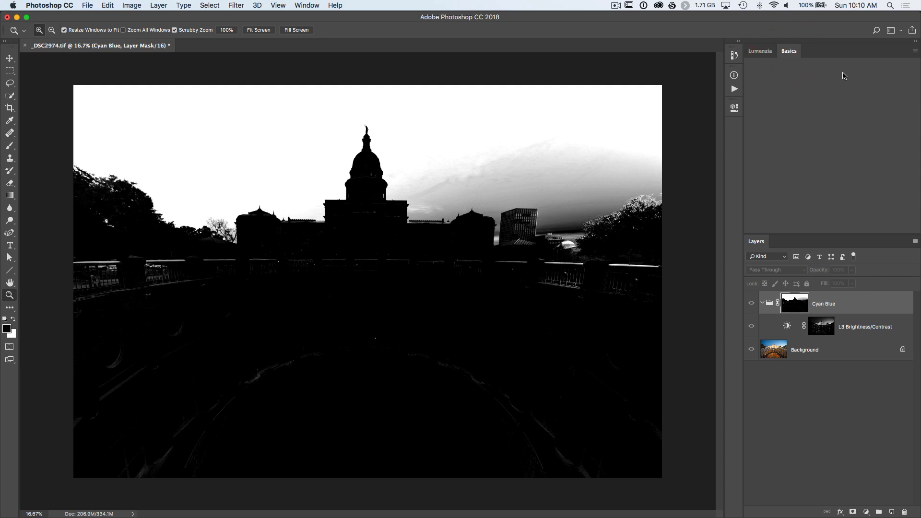
pyautogui.click(10, 121)
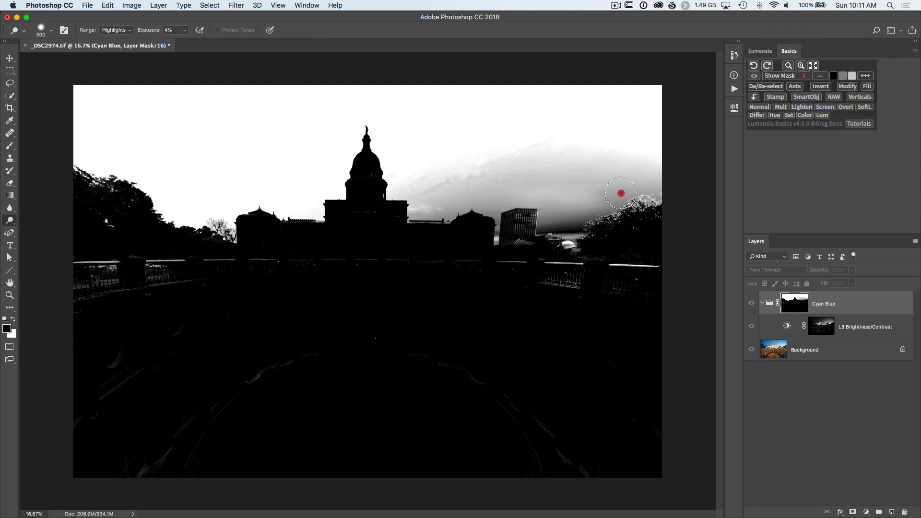
pyautogui.click(759, 51)
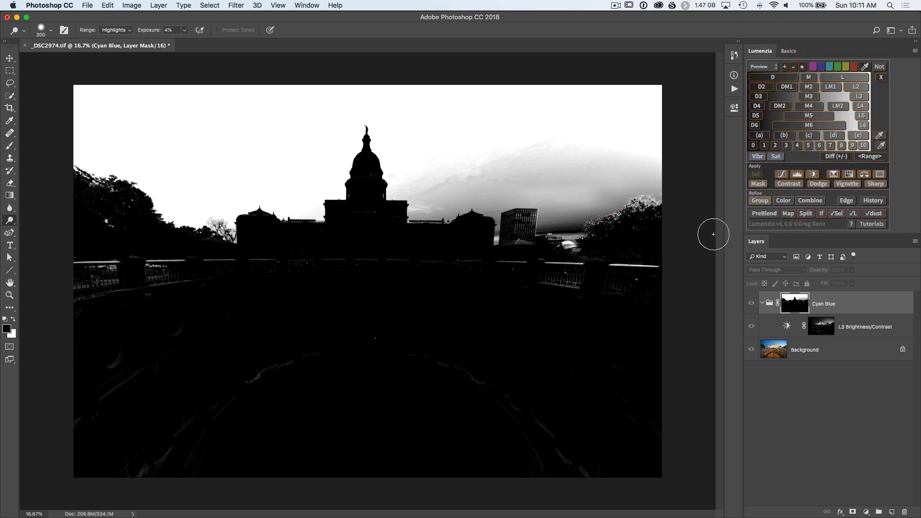
pyautogui.click(751, 302)
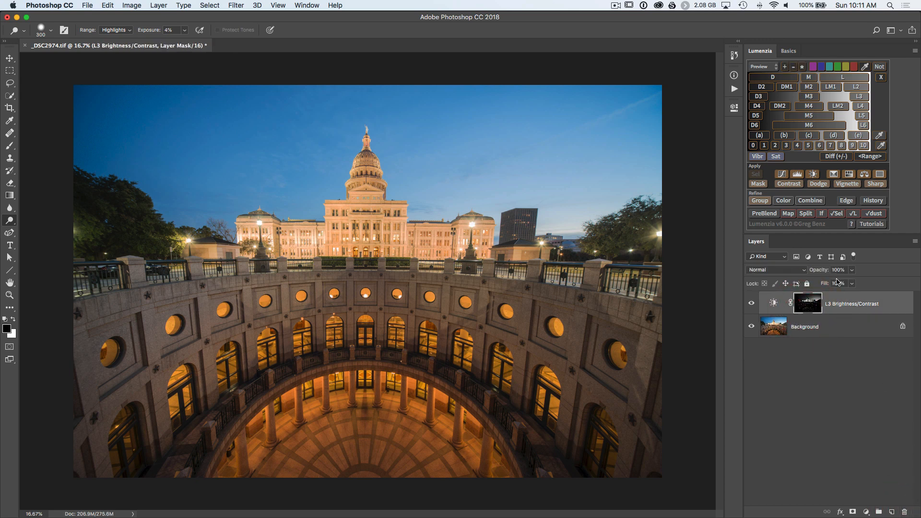
# - Start a new colour mask using the Interactive (custom) option, opening Color Range for sampling
pyautogui.click(783, 200)
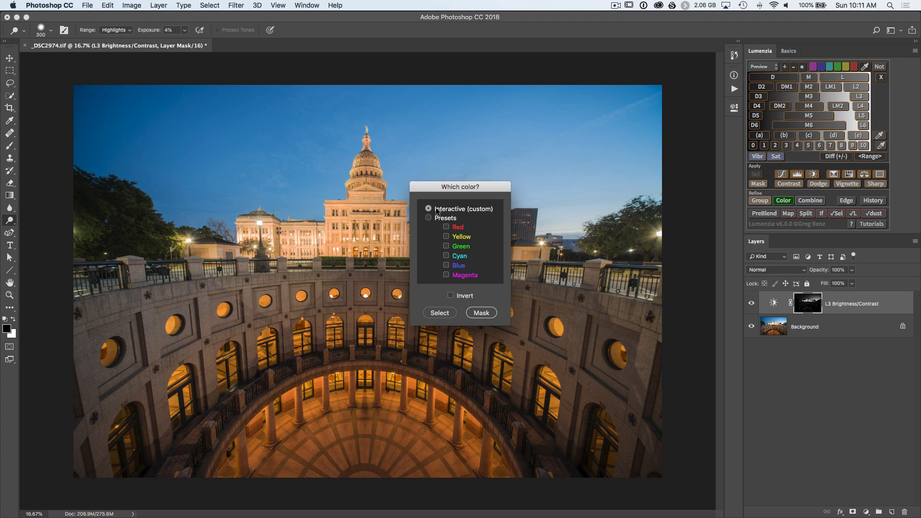
pyautogui.click(480, 313)
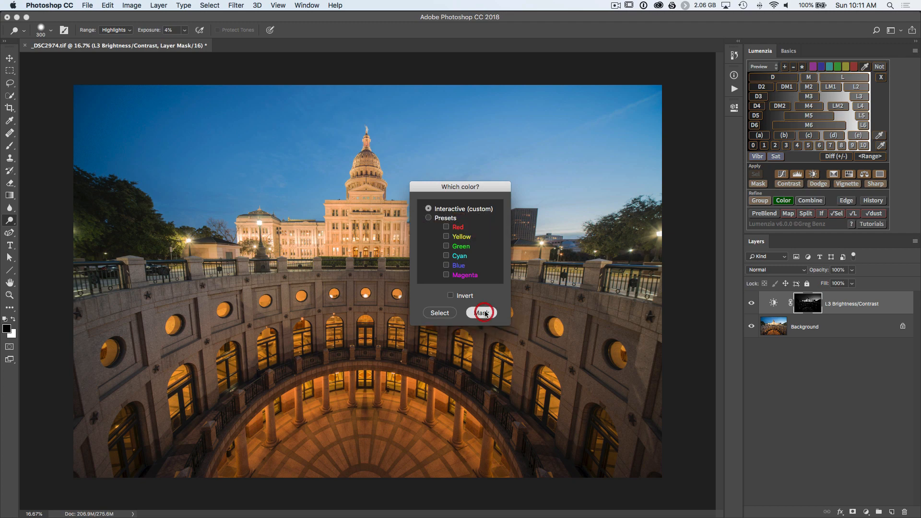
pyautogui.click(482, 312)
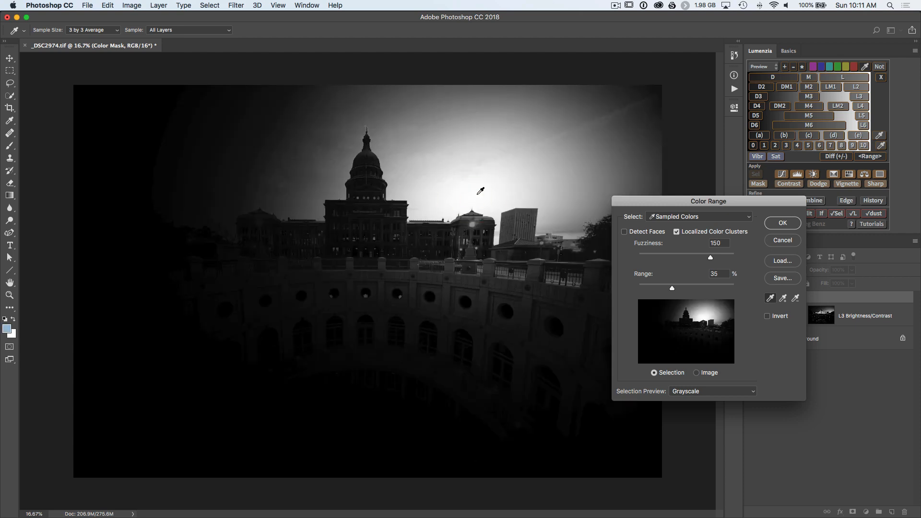
pyautogui.moveTo(623, 144)
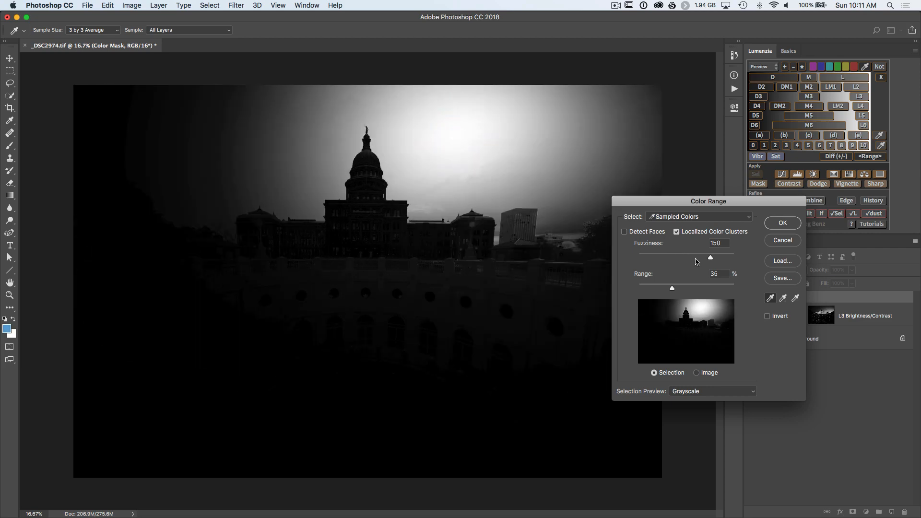
pyautogui.moveTo(694, 240)
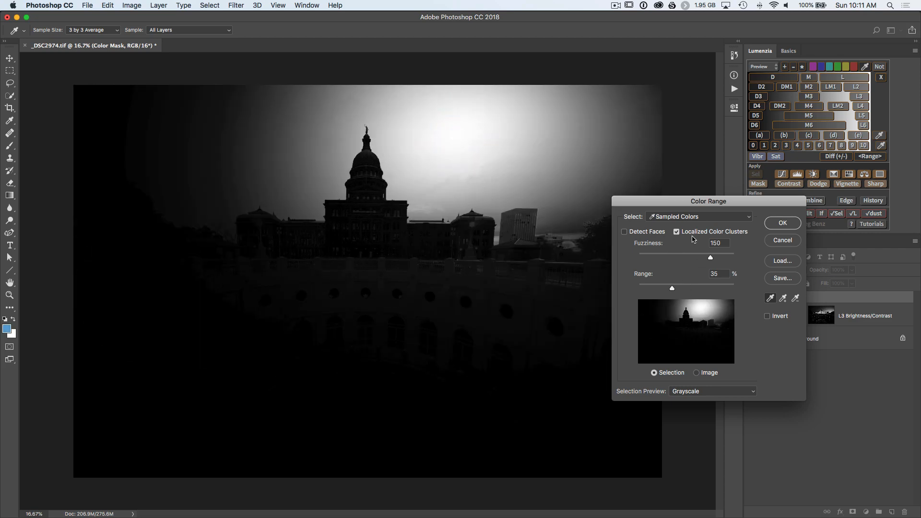
# - Try narrow and wide Range values, ending at 100% so the mask spans the whole sky, and sample the bright sky
pyautogui.moveTo(671, 287); pyautogui.dragTo(675, 288)
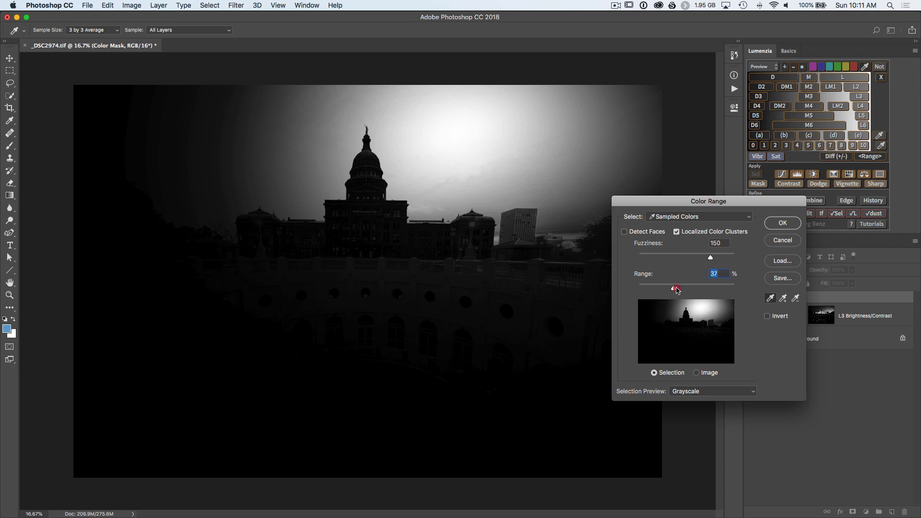
pyautogui.moveTo(673, 288); pyautogui.dragTo(675, 289)
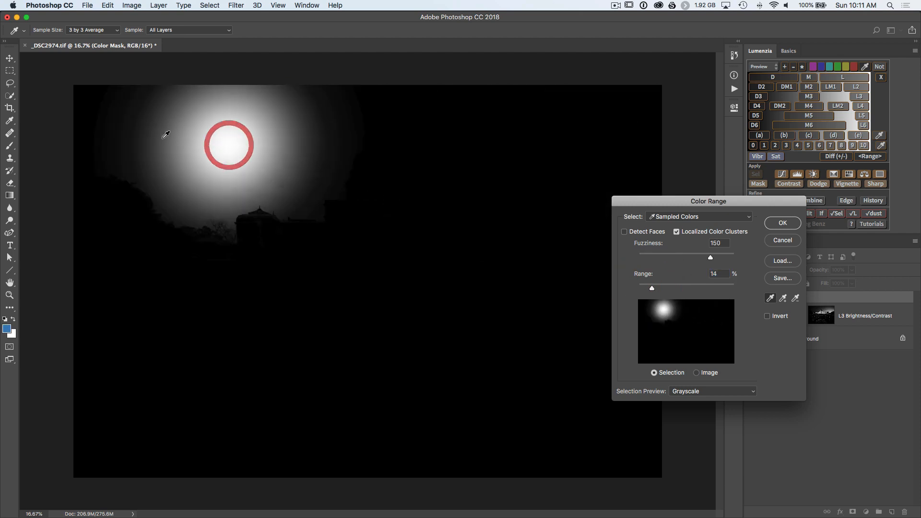
pyautogui.moveTo(651, 287); pyautogui.dragTo(691, 288)
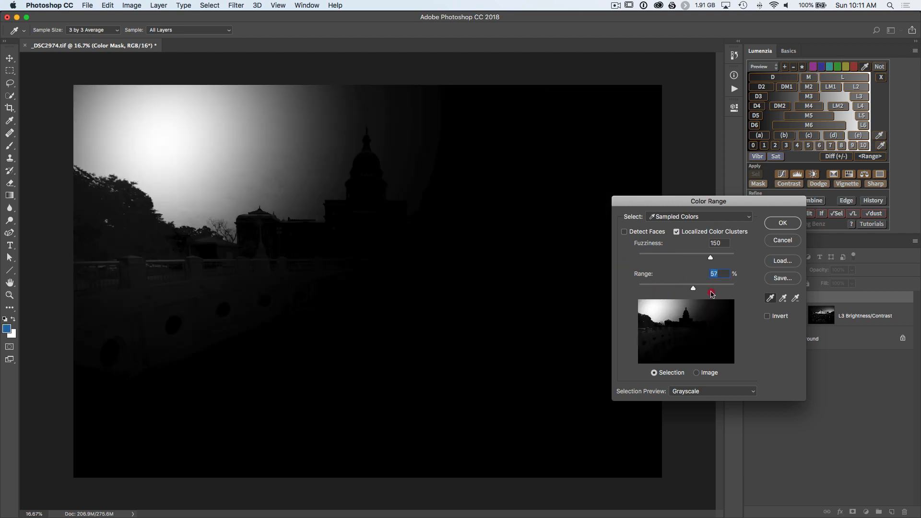
pyautogui.moveTo(692, 288); pyautogui.dragTo(734, 288)
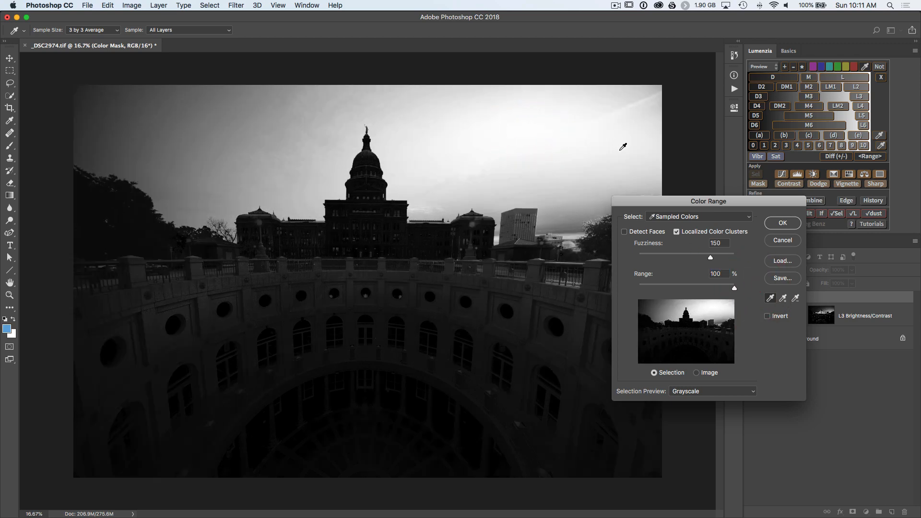
pyautogui.click(464, 121)
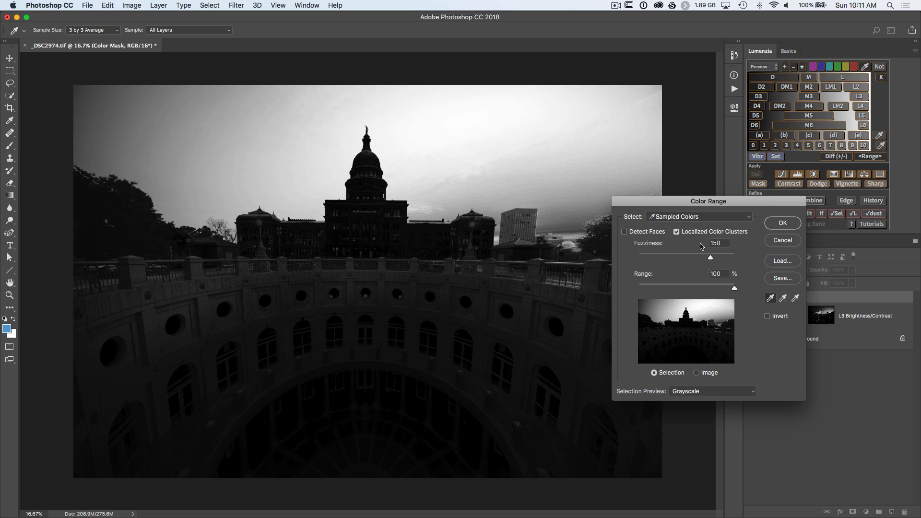
# - Sample the sky colour and settle Fuzziness at 87 so mainly the bright sky stays selected
pyautogui.click(561, 156)
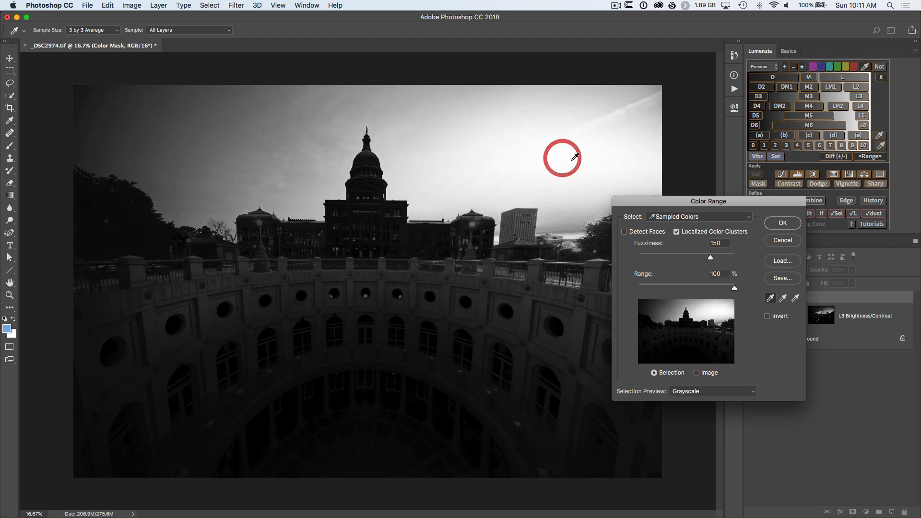
pyautogui.moveTo(710, 258); pyautogui.dragTo(696, 258)
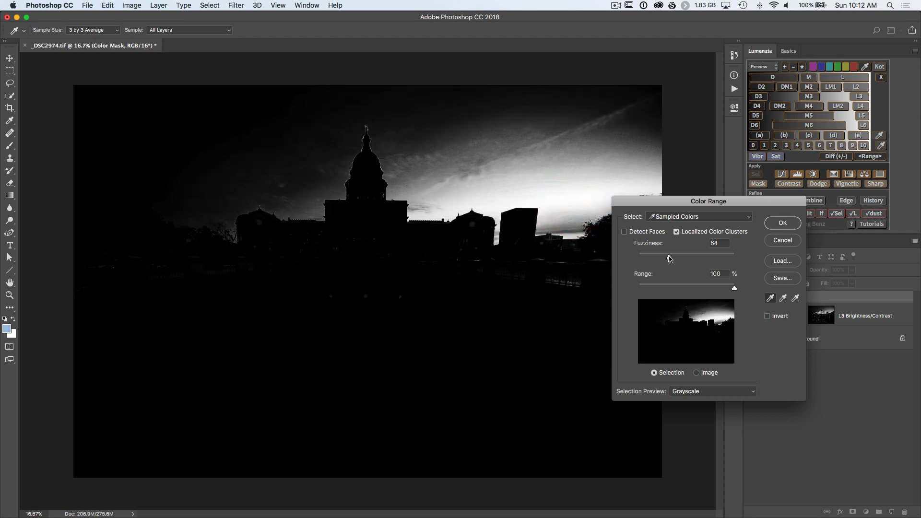
pyautogui.moveTo(667, 251); pyautogui.dragTo(679, 251)
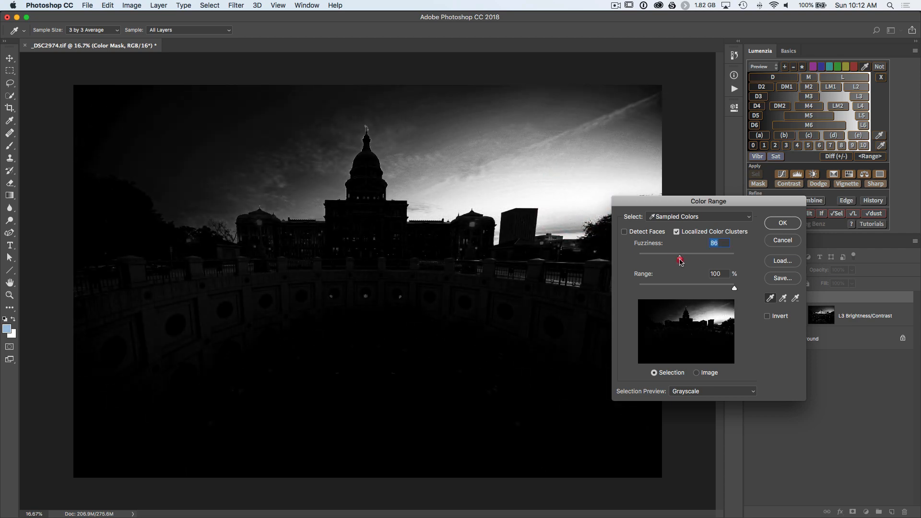
pyautogui.moveTo(679, 260); pyautogui.dragTo(679, 257)
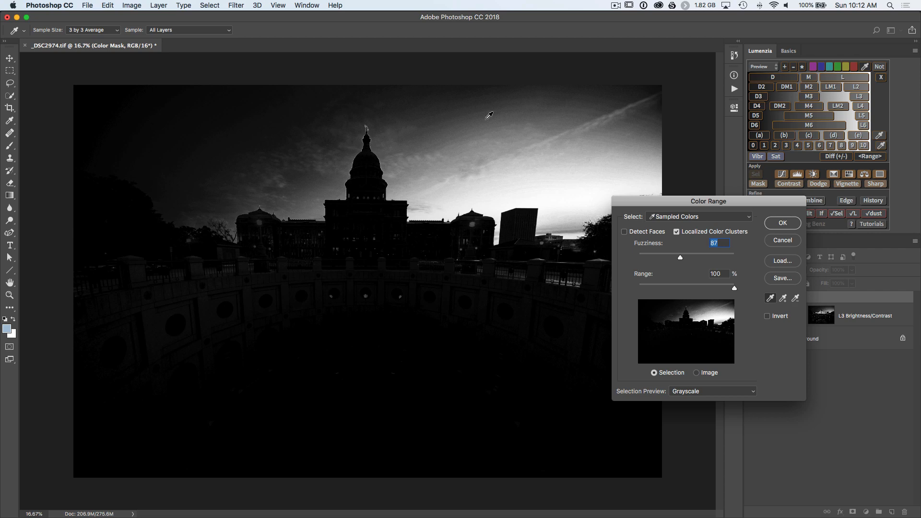
pyautogui.moveTo(546, 171)
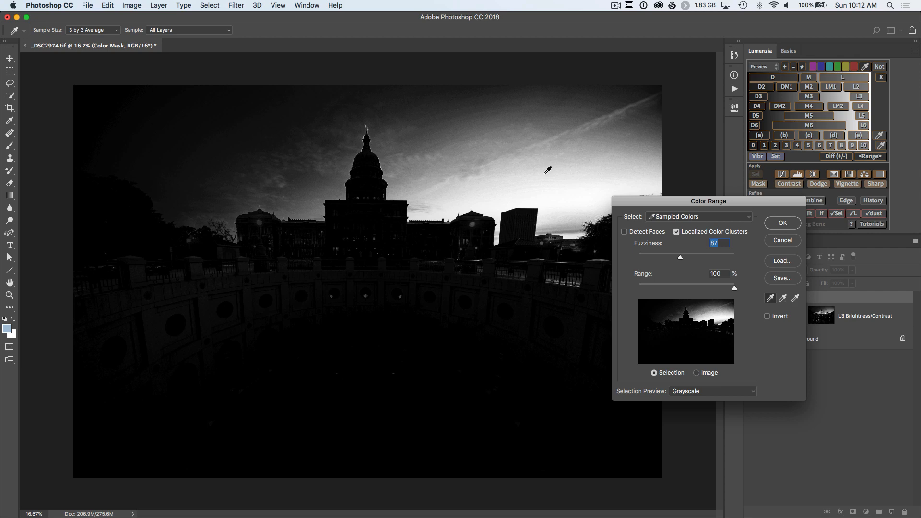
pyautogui.moveTo(543, 169)
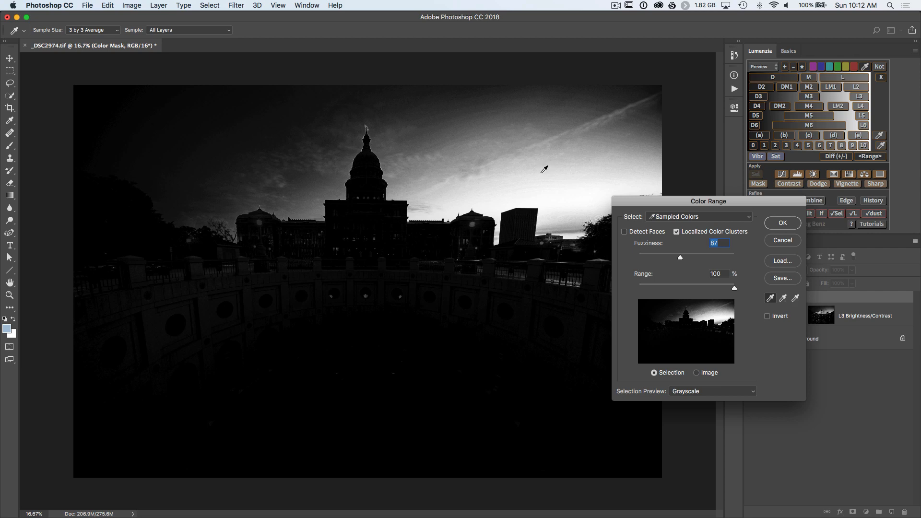
pyautogui.click(783, 300)
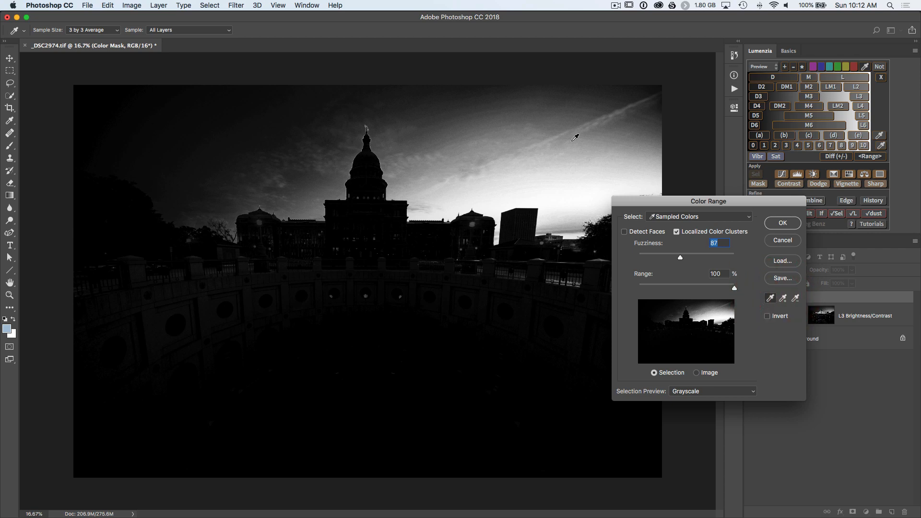
pyautogui.moveTo(553, 166)
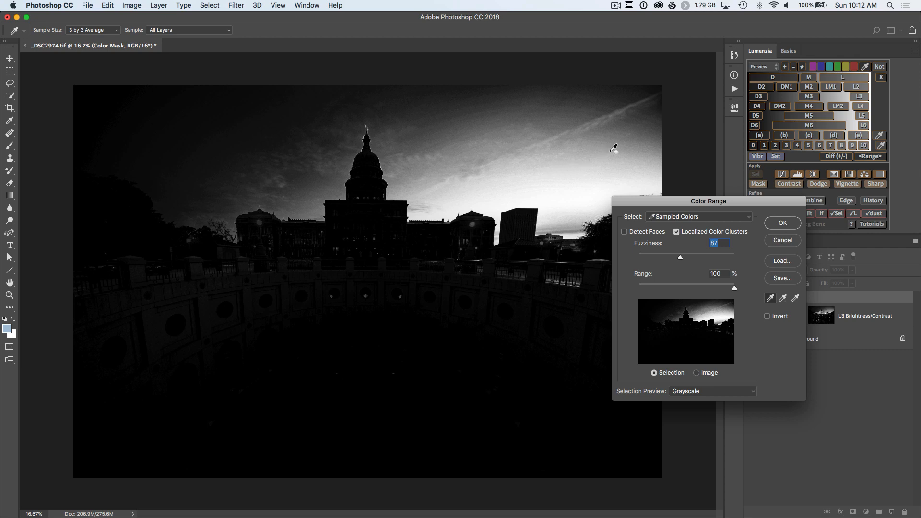
# - Add sky samples across the frame, moving the dialog aside, until the whole sky reads white
pyautogui.click(531, 166)
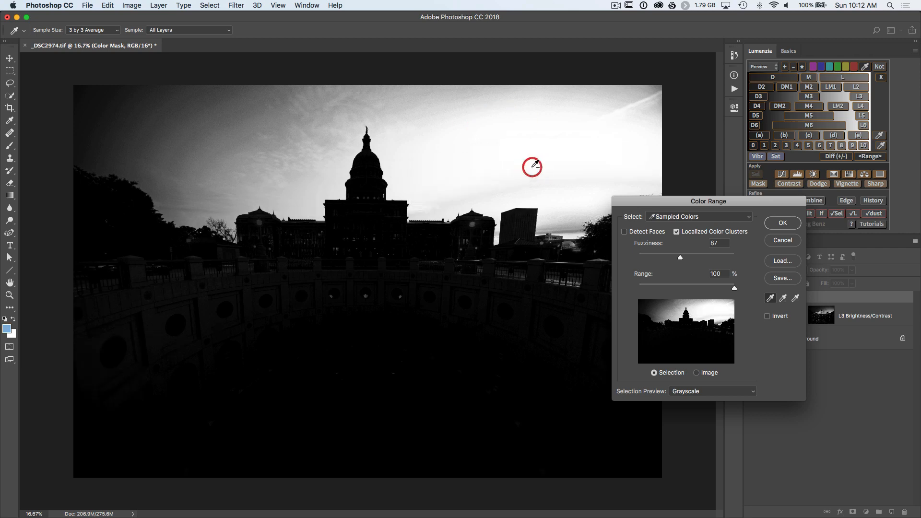
pyautogui.click(288, 150)
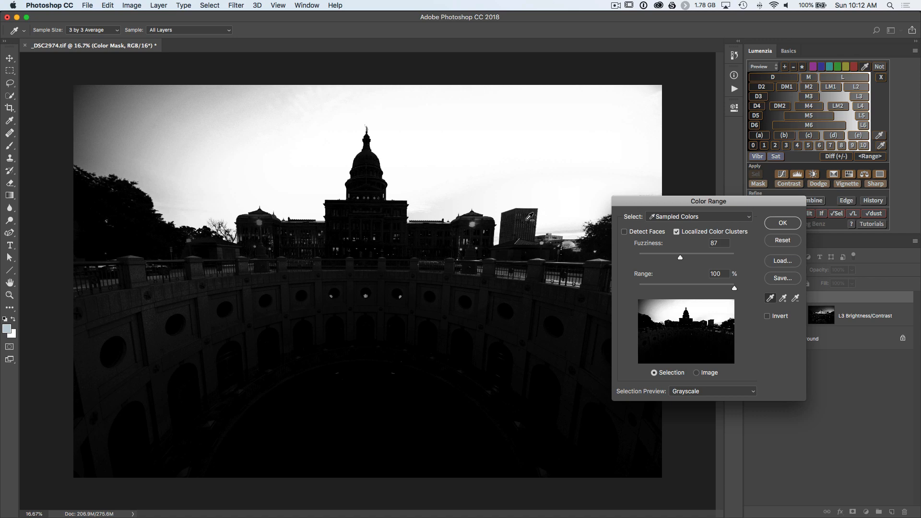
pyautogui.click(529, 218)
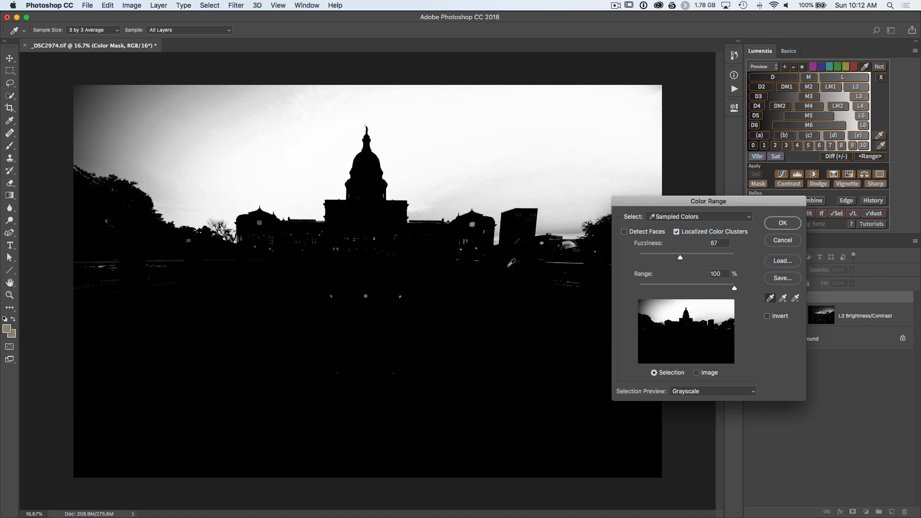
pyautogui.moveTo(708, 200); pyautogui.dragTo(764, 233)
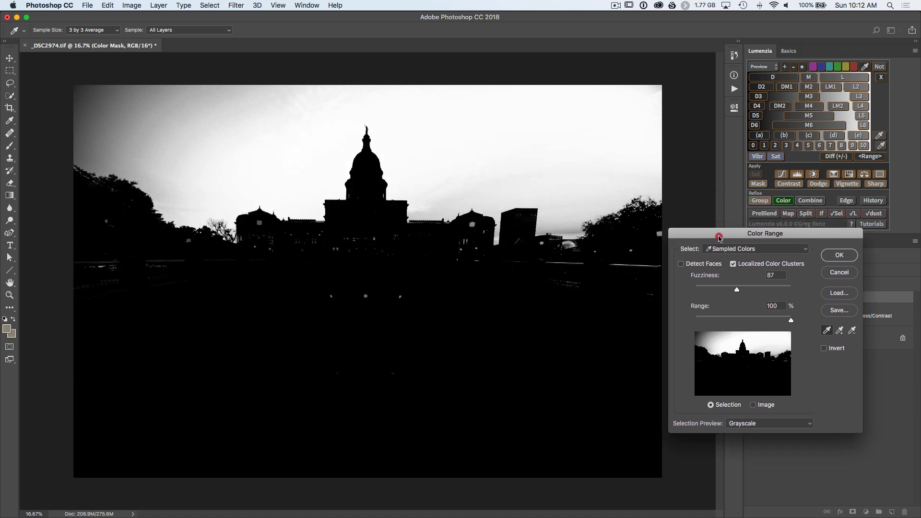
pyautogui.click(204, 121)
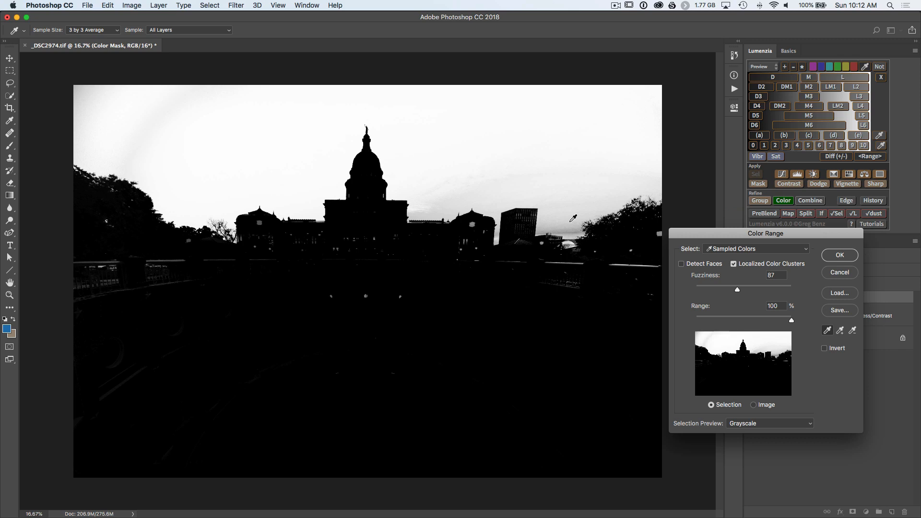
pyautogui.click(570, 229)
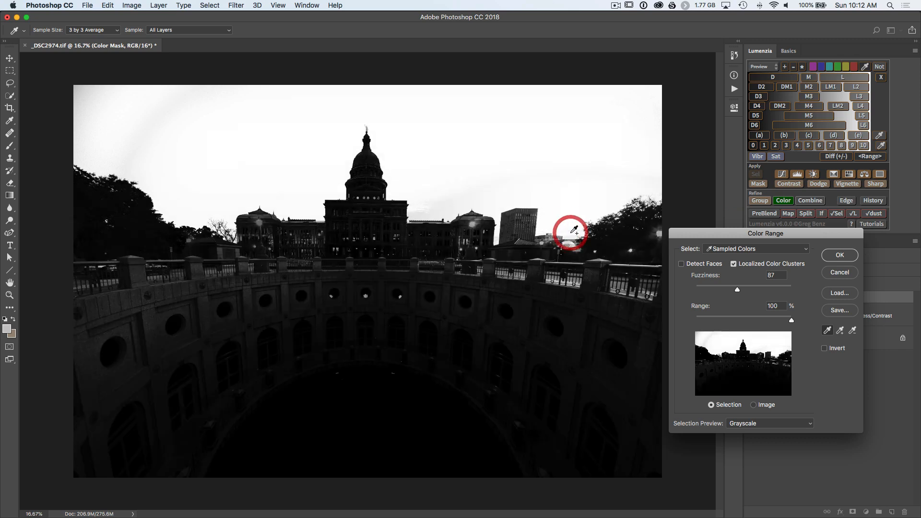
pyautogui.click(572, 229)
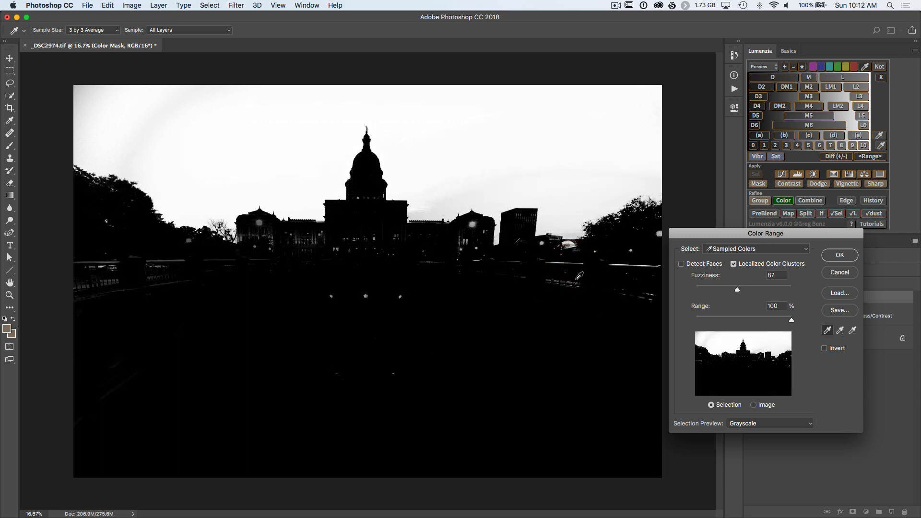
pyautogui.moveTo(137, 144)
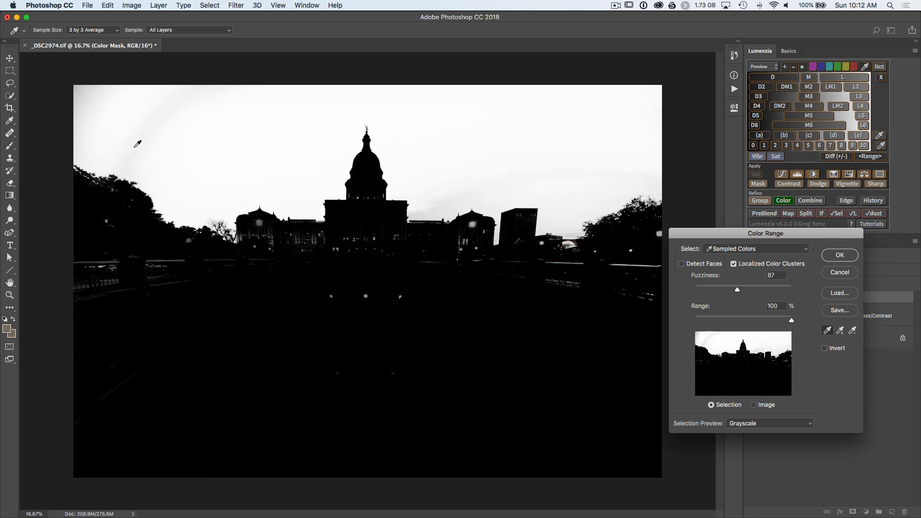
pyautogui.moveTo(598, 233)
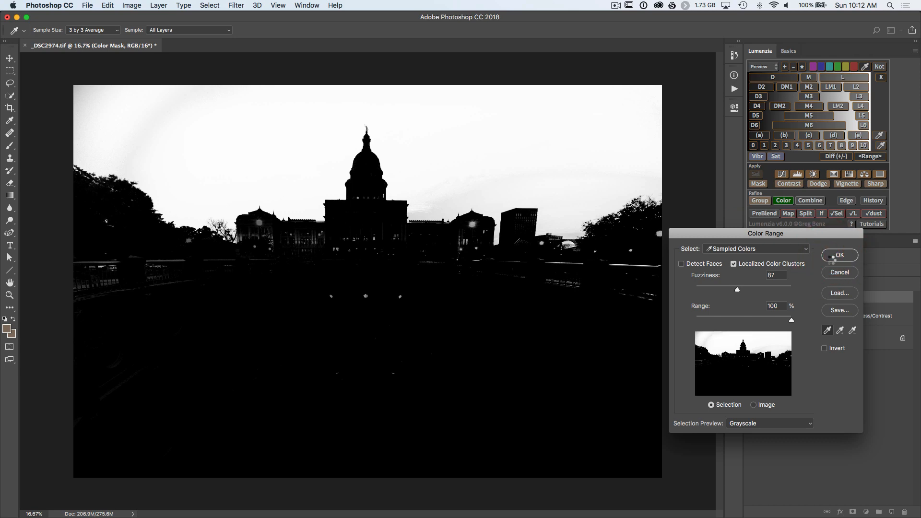
# - Confirm the Color Range mask and compare the Color Mask group's sky darkening by toggling its visibility
pyautogui.click(838, 255)
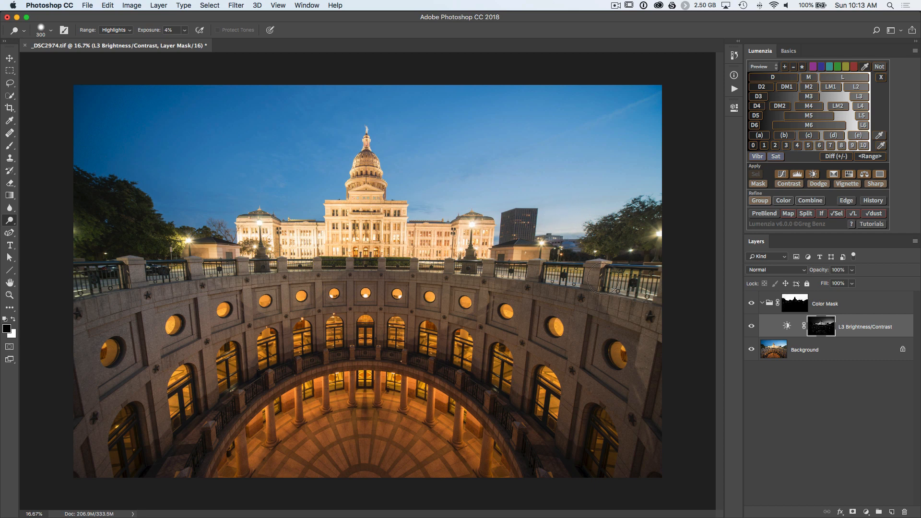
pyautogui.click(751, 303)
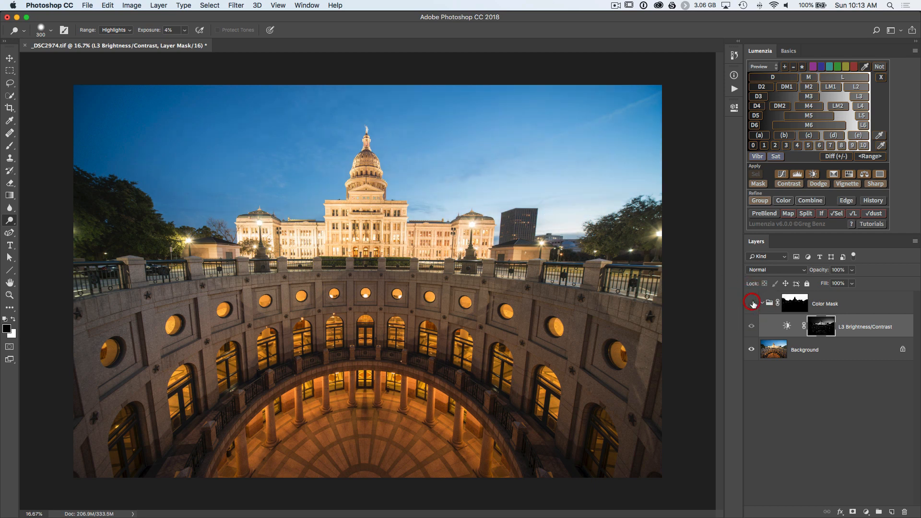
pyautogui.click(750, 303)
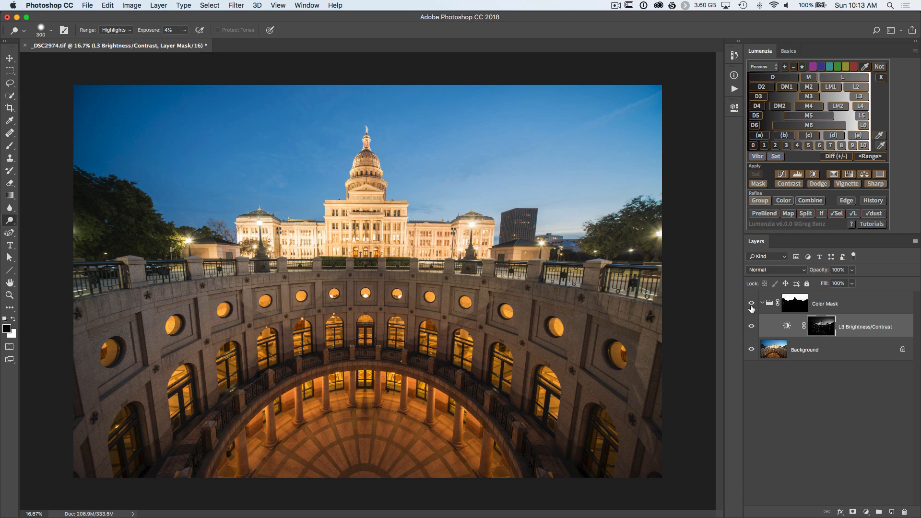
pyautogui.moveTo(751, 307)
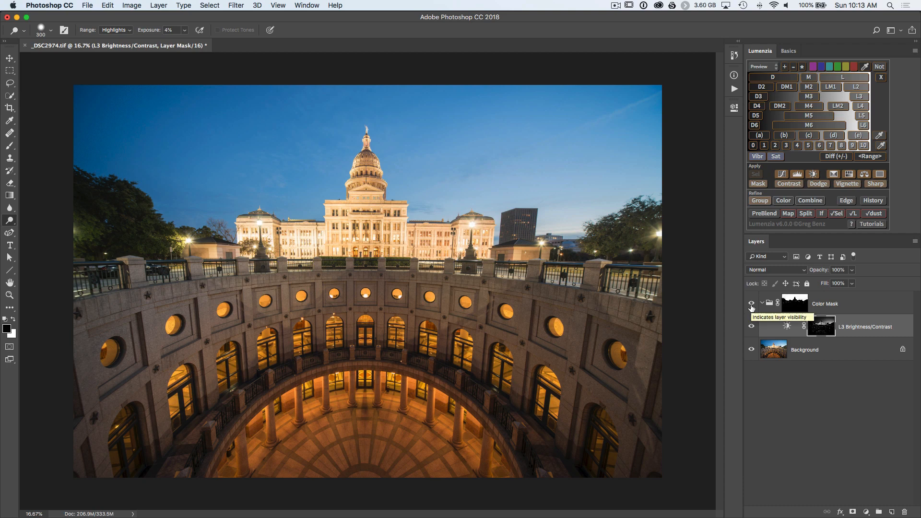